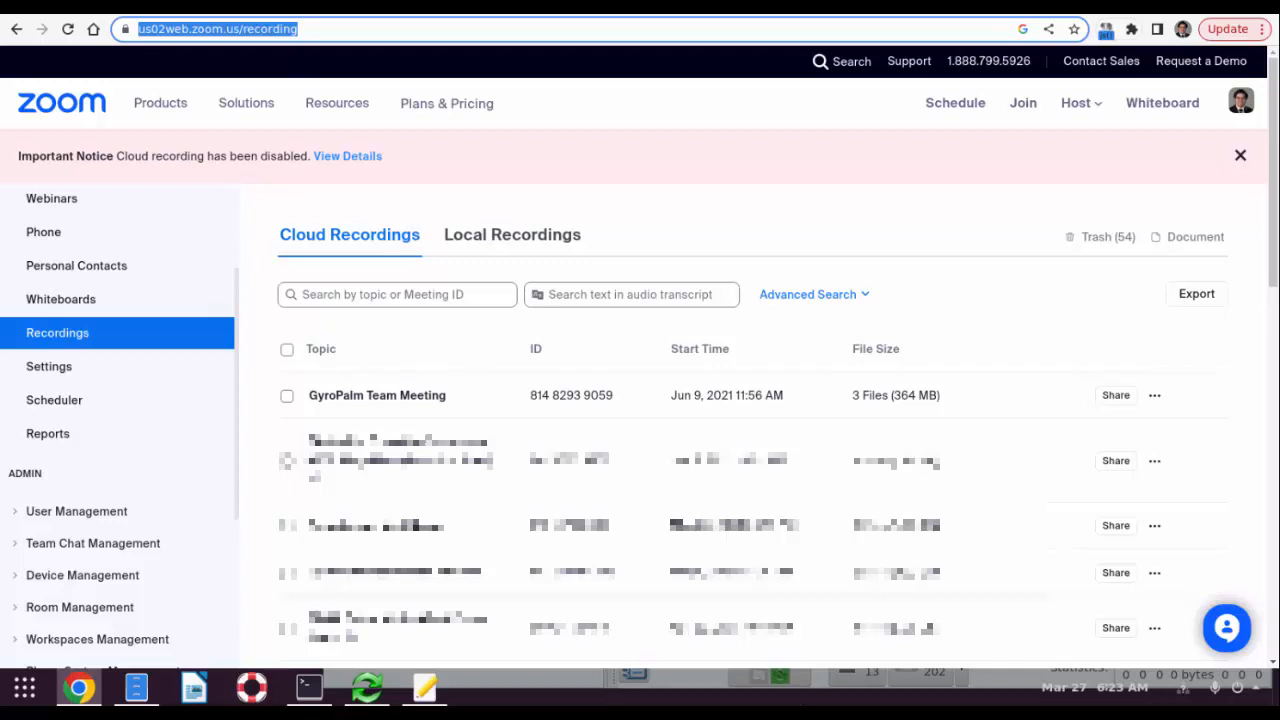
mouse_move(678, 176)
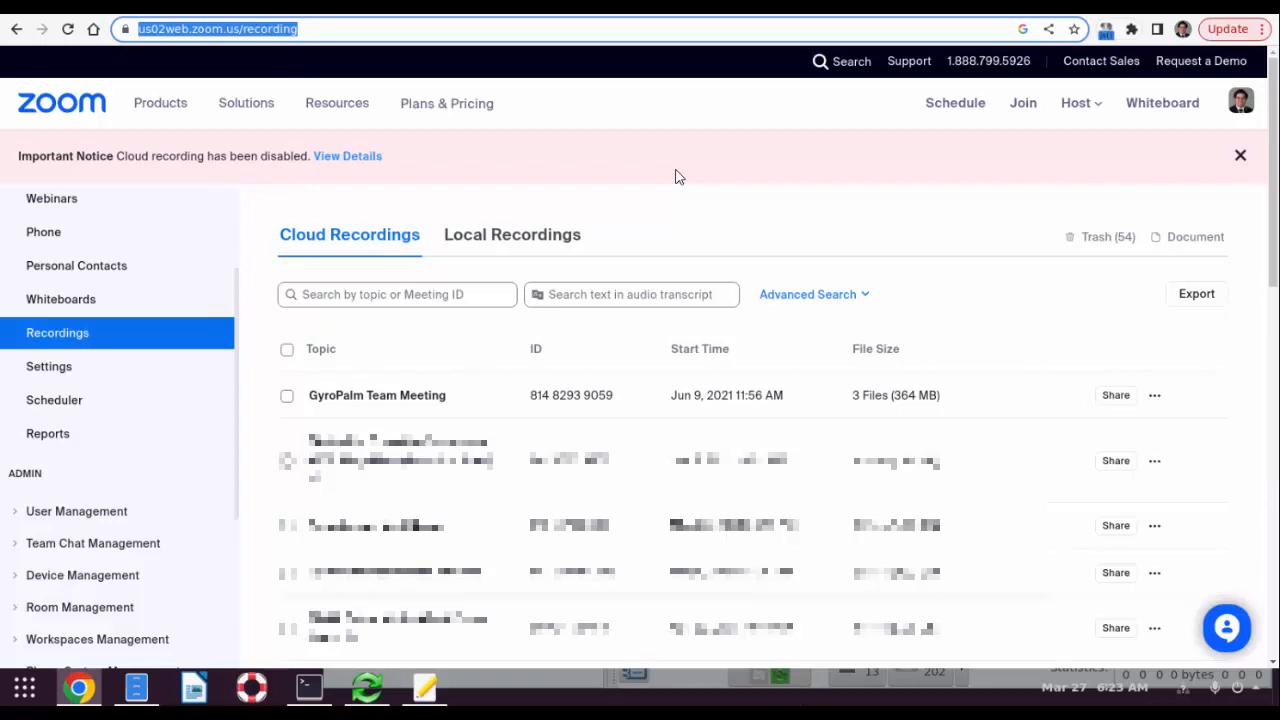
mouse_move(1252, 204)
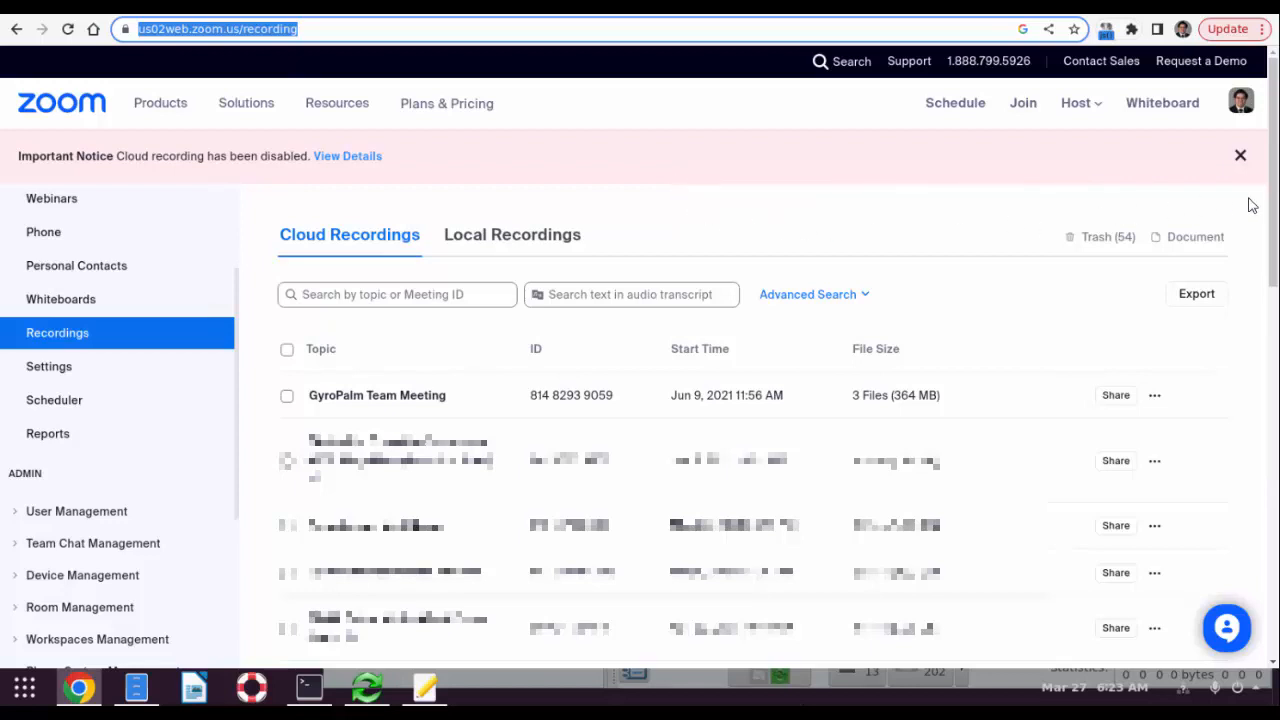
mouse_move(1272, 192)
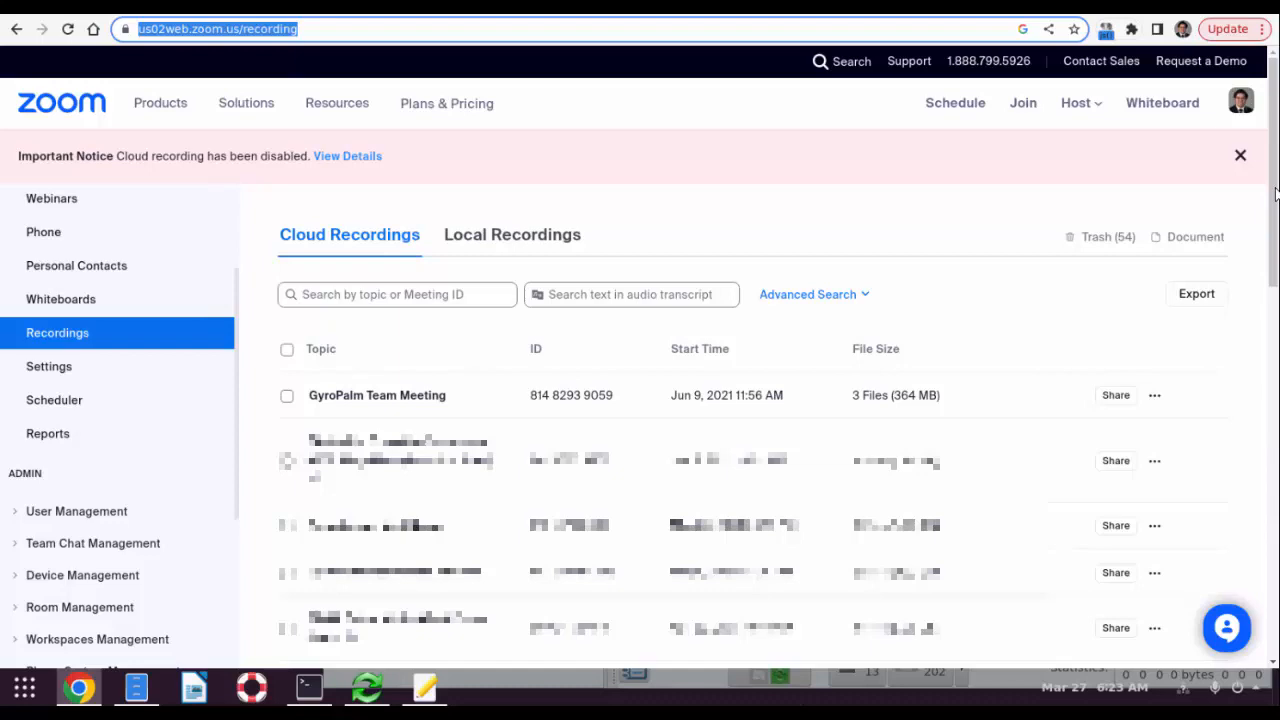
Step: Navigate the sidebar to Account Management > Recording Management showing storage over quota
click(1240, 156)
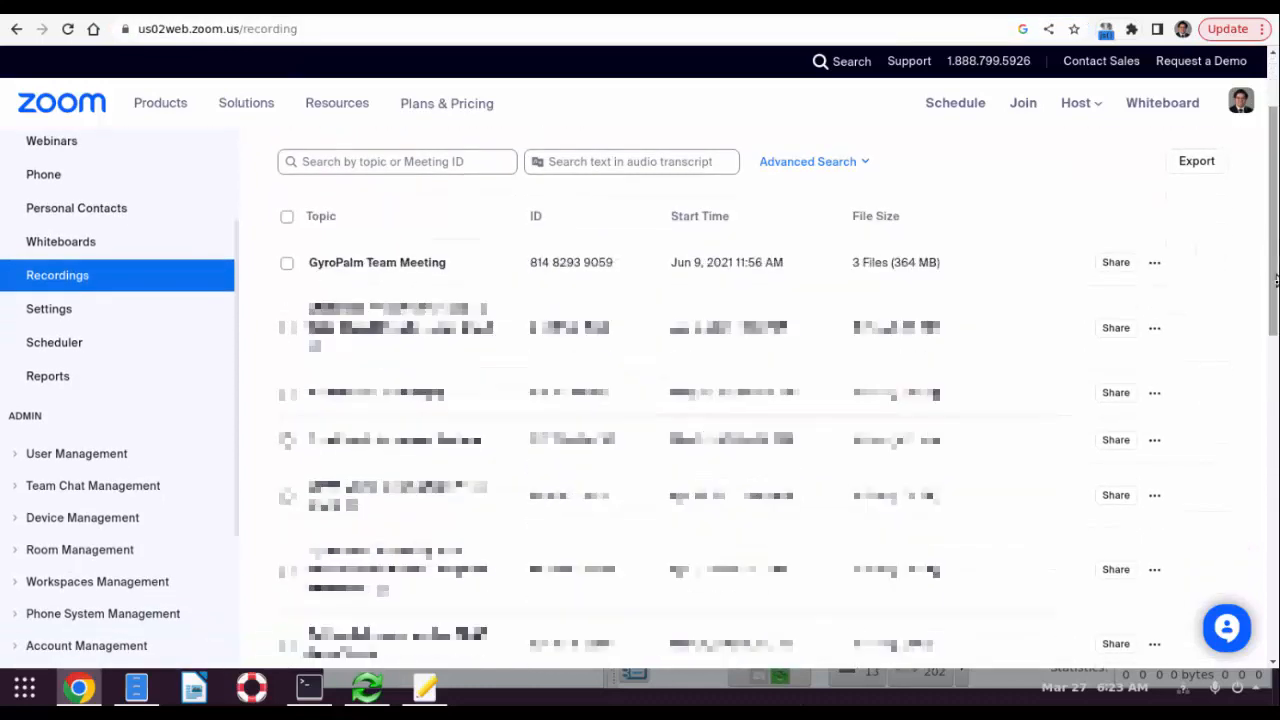
scroll(down, 3)
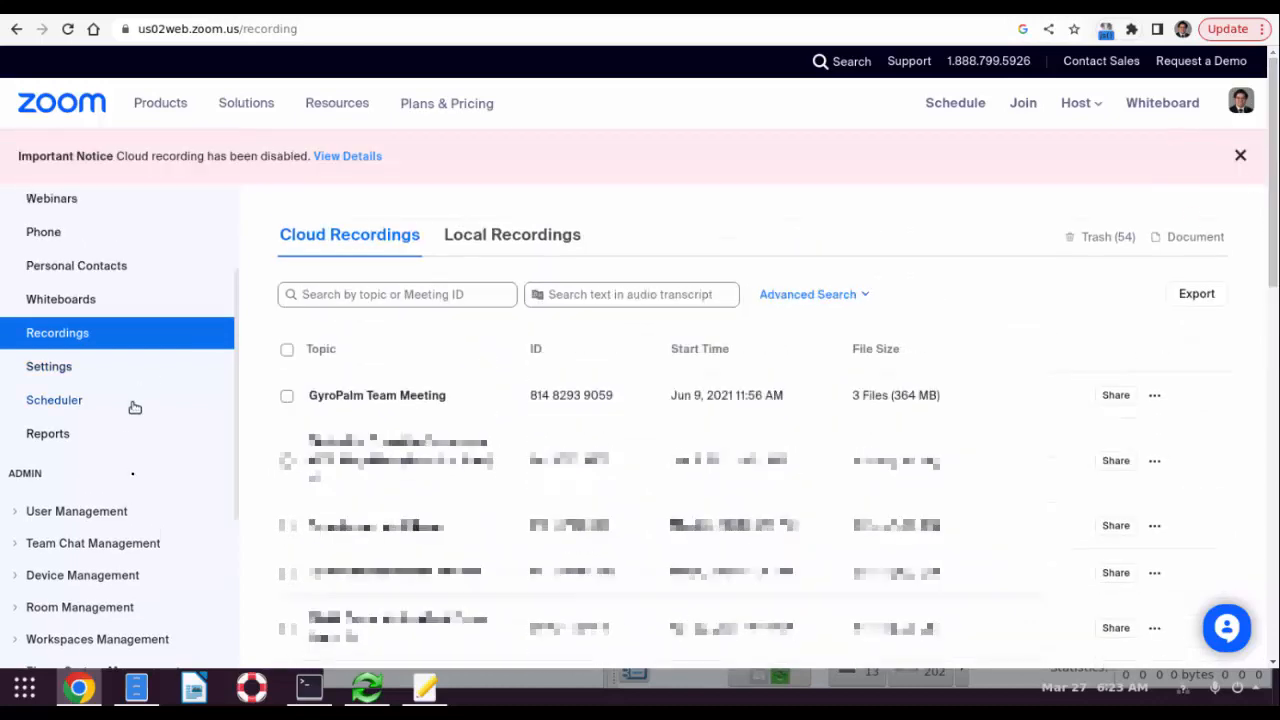
scroll(down, 3)
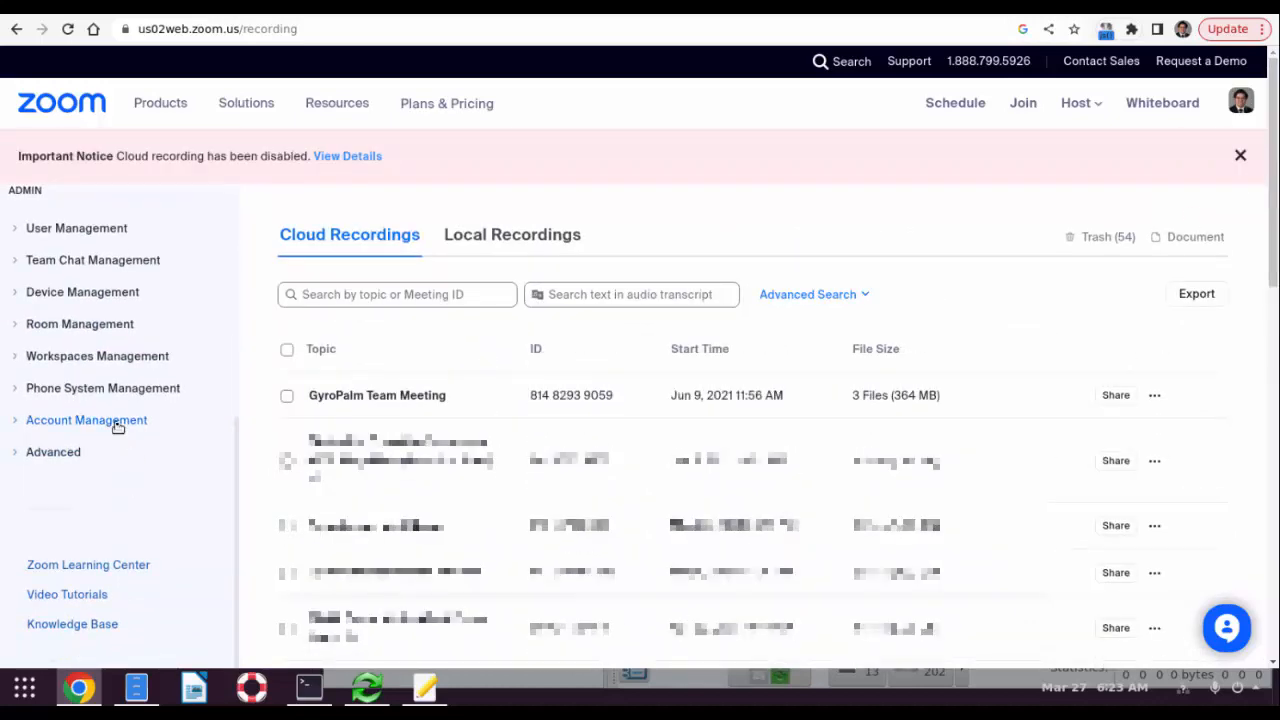
click(86, 420)
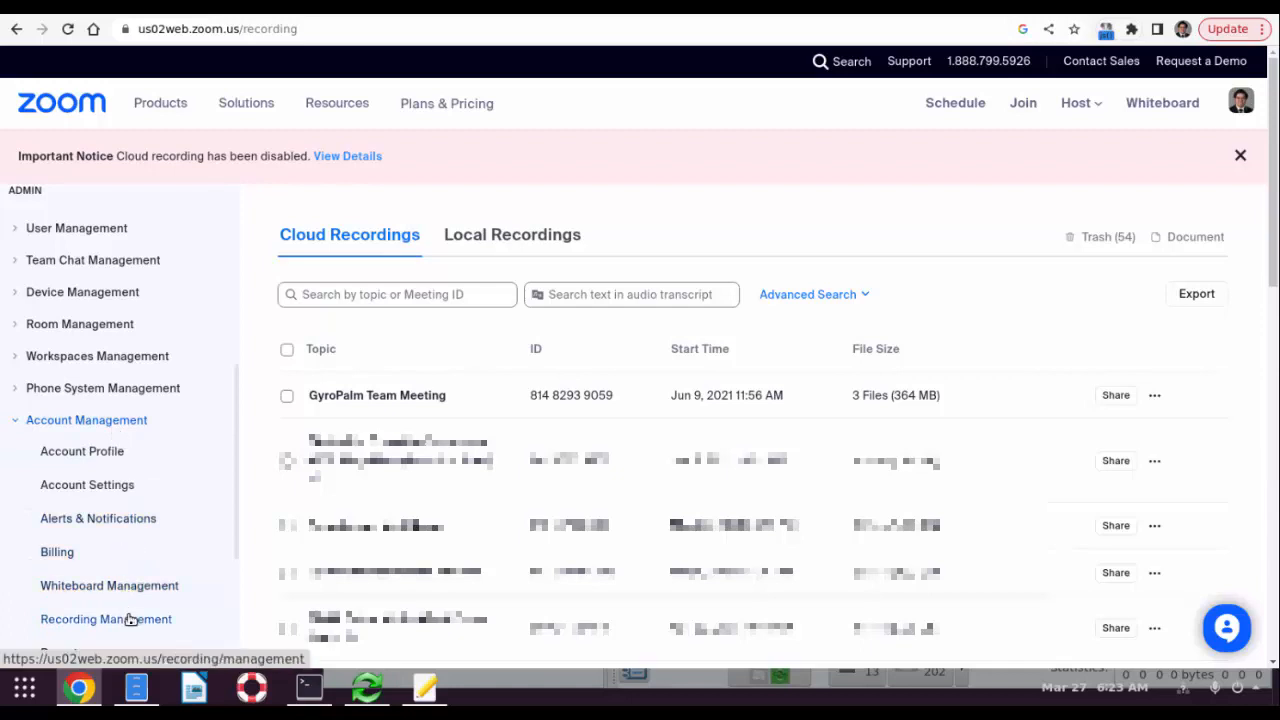
click(106, 620)
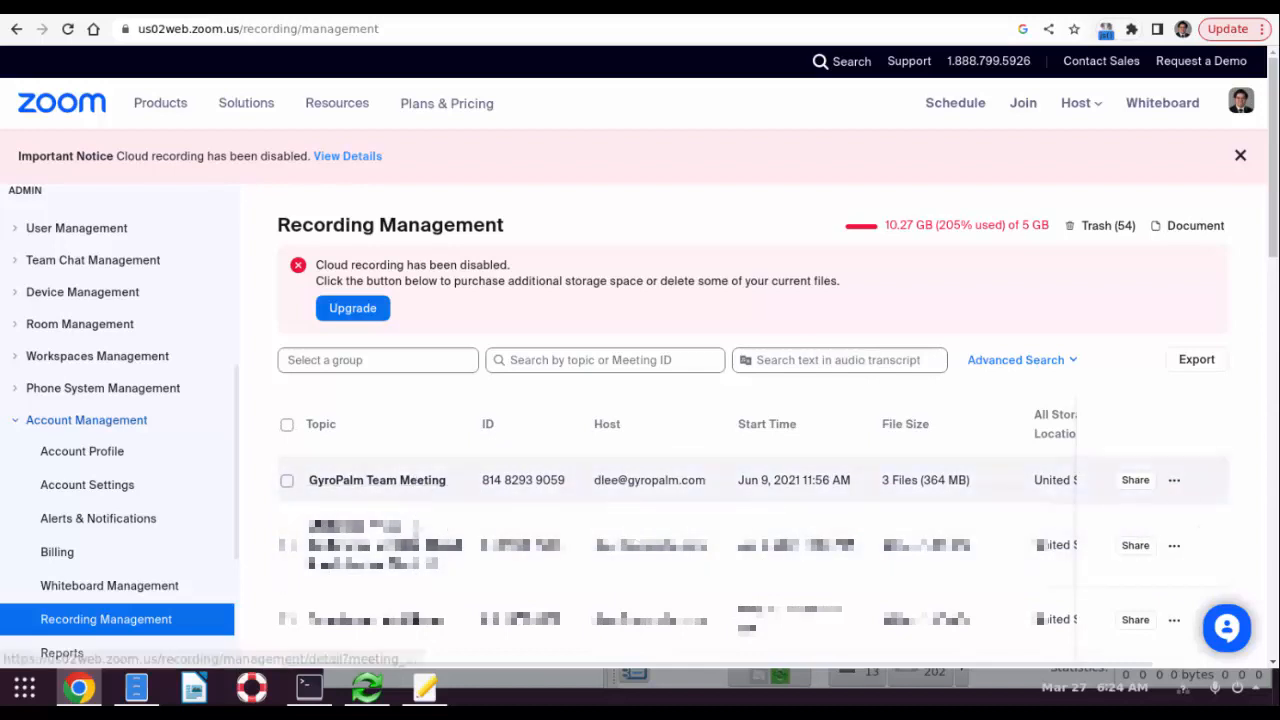
Step: View the GyroPalm Team Meeting recording's detail page with its three files
click(376, 480)
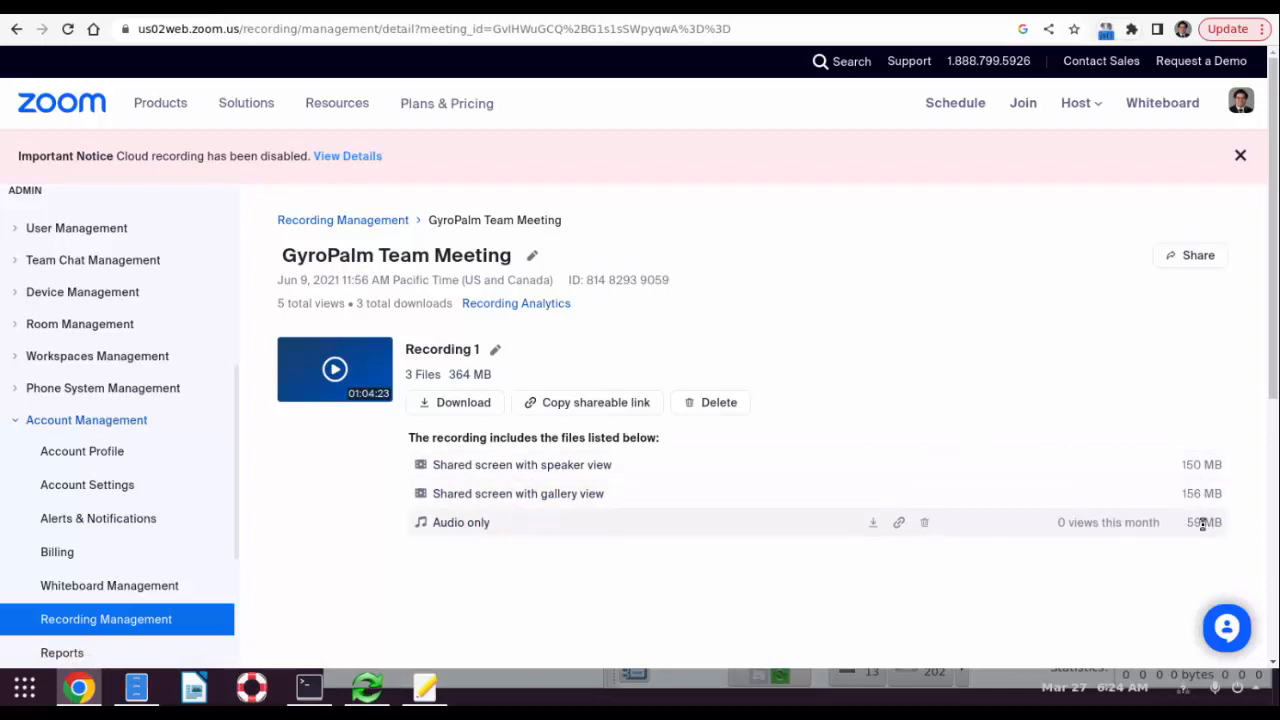
mouse_move(416, 456)
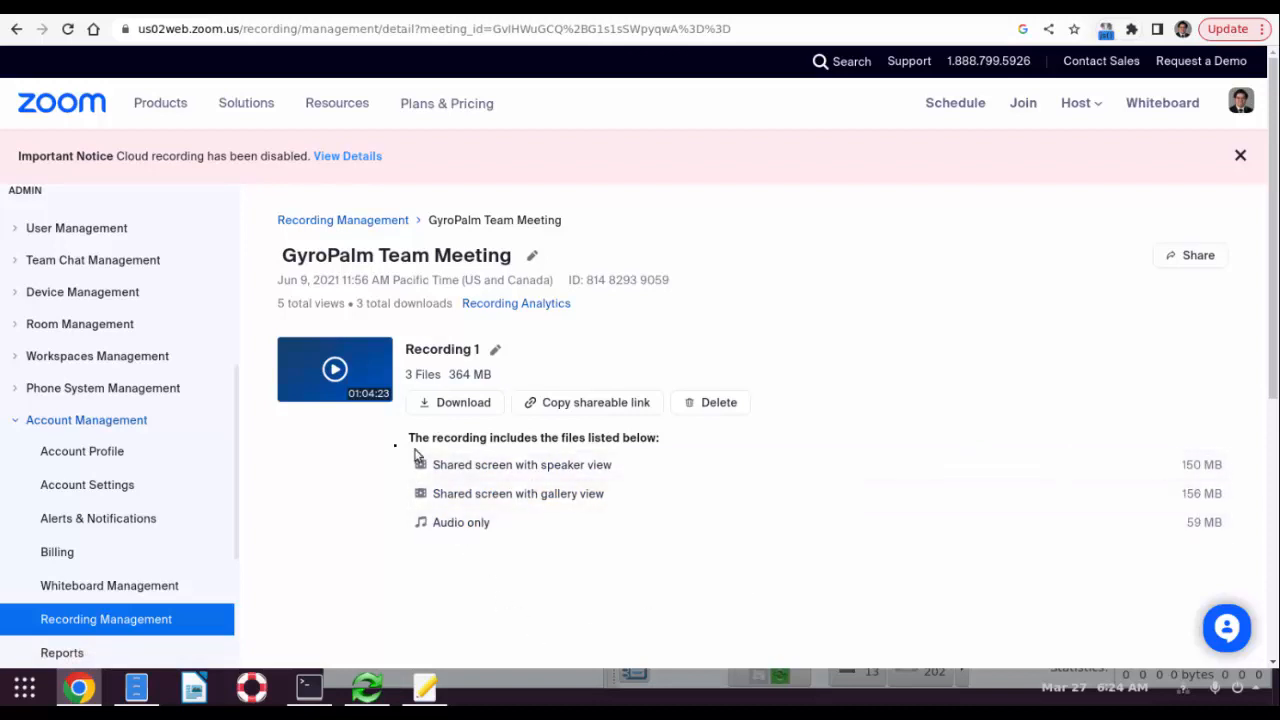
mouse_move(568, 362)
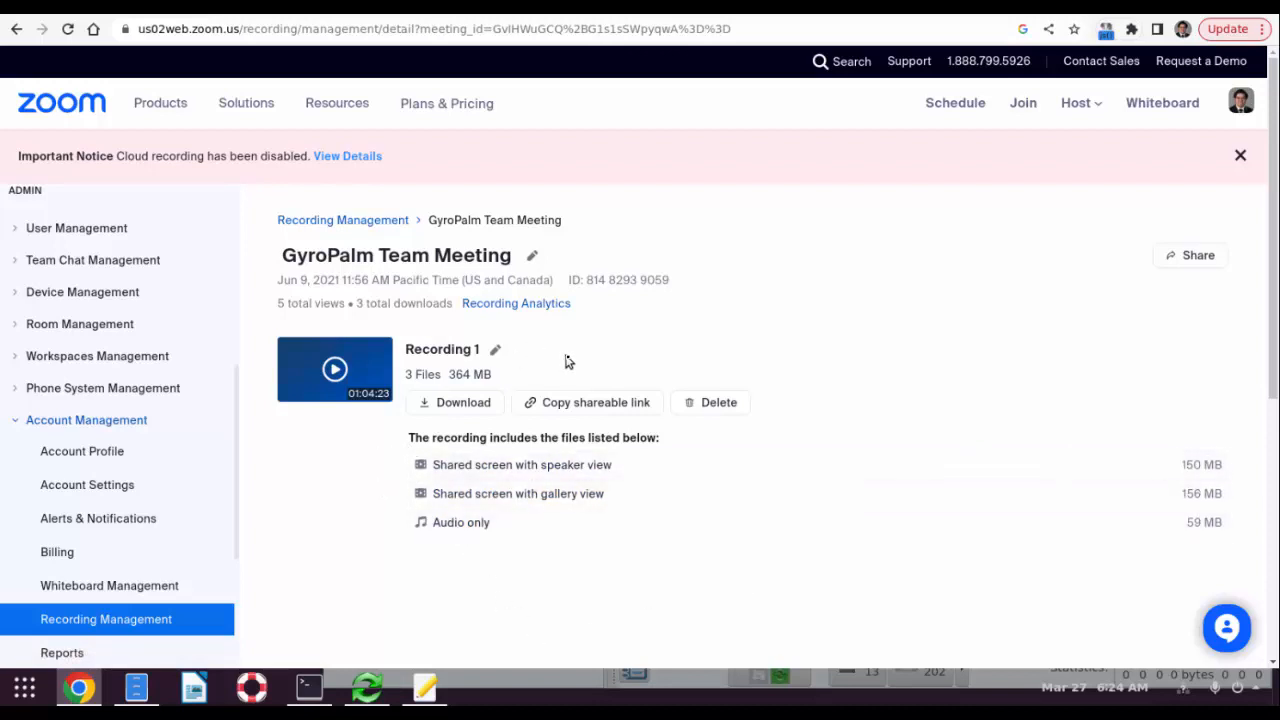
mouse_move(588, 344)
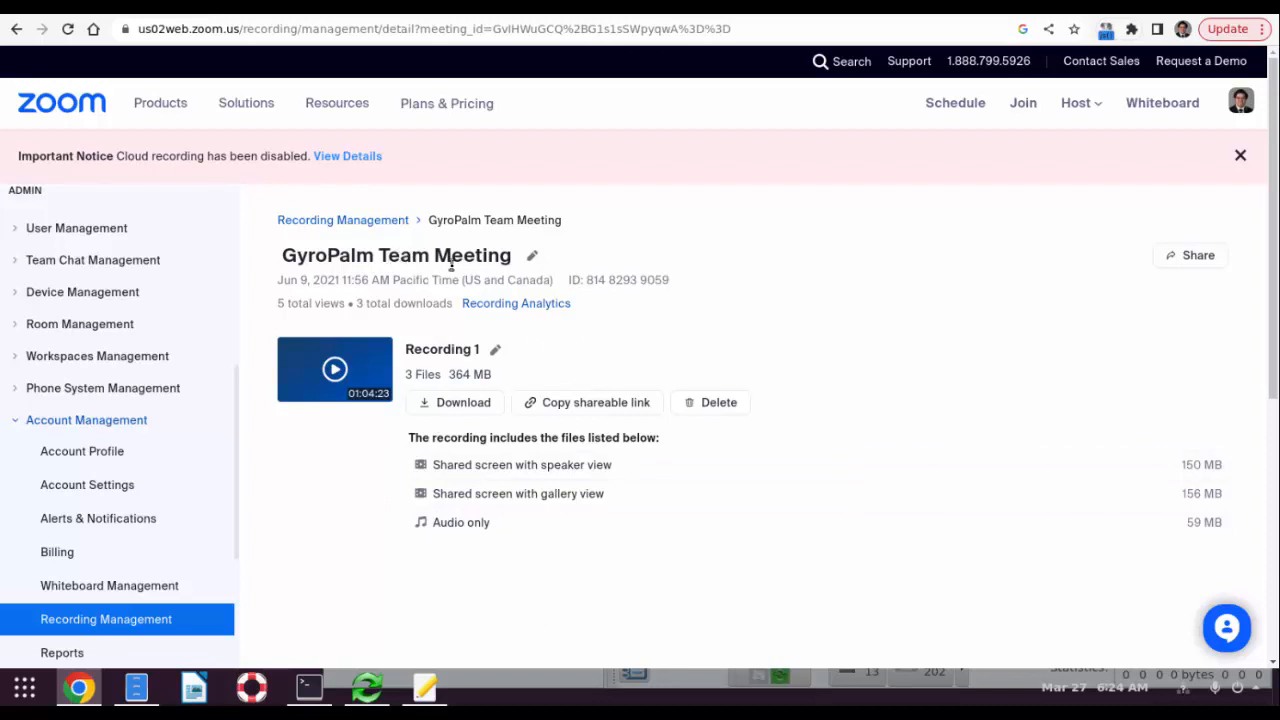
mouse_move(342, 218)
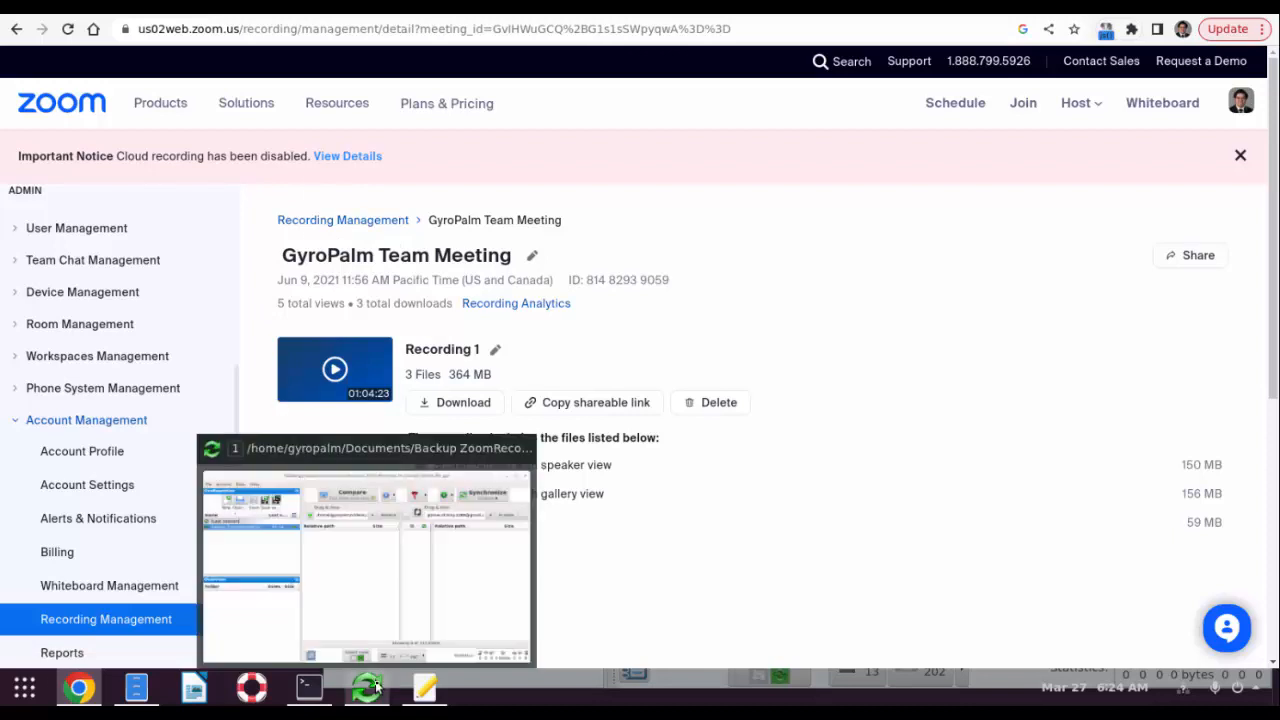
click(366, 686)
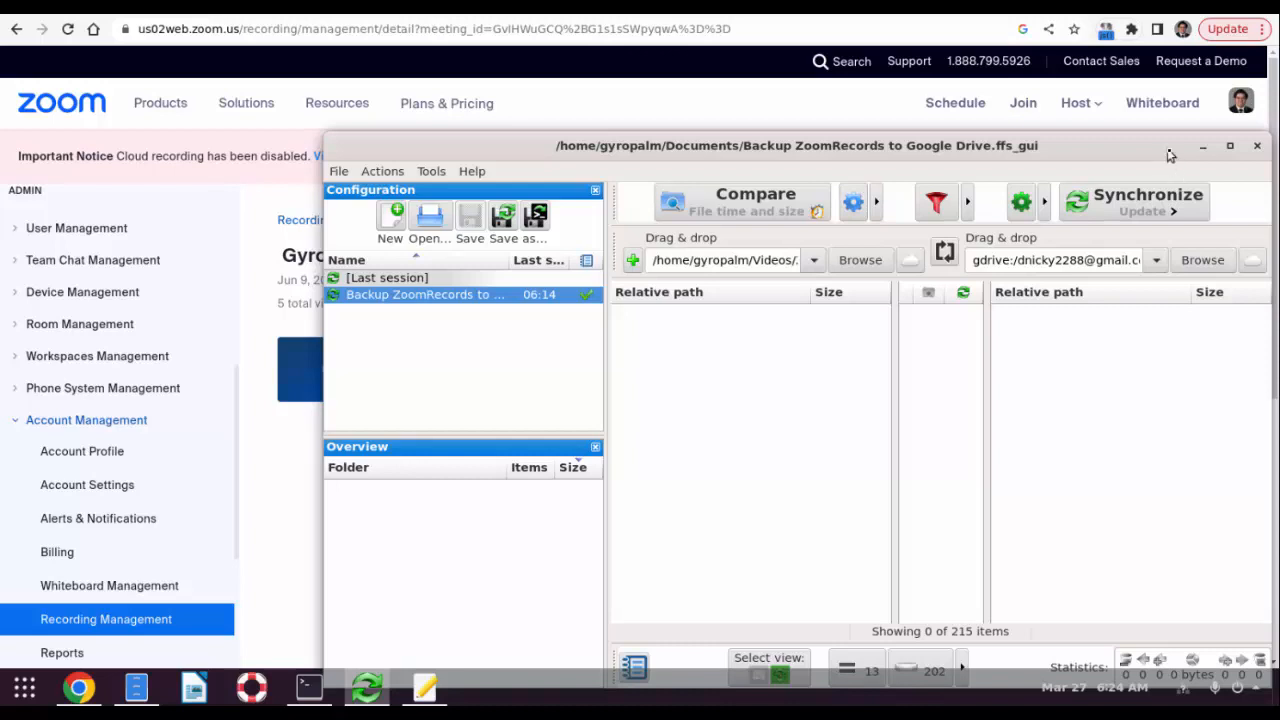
mouse_move(1168, 156)
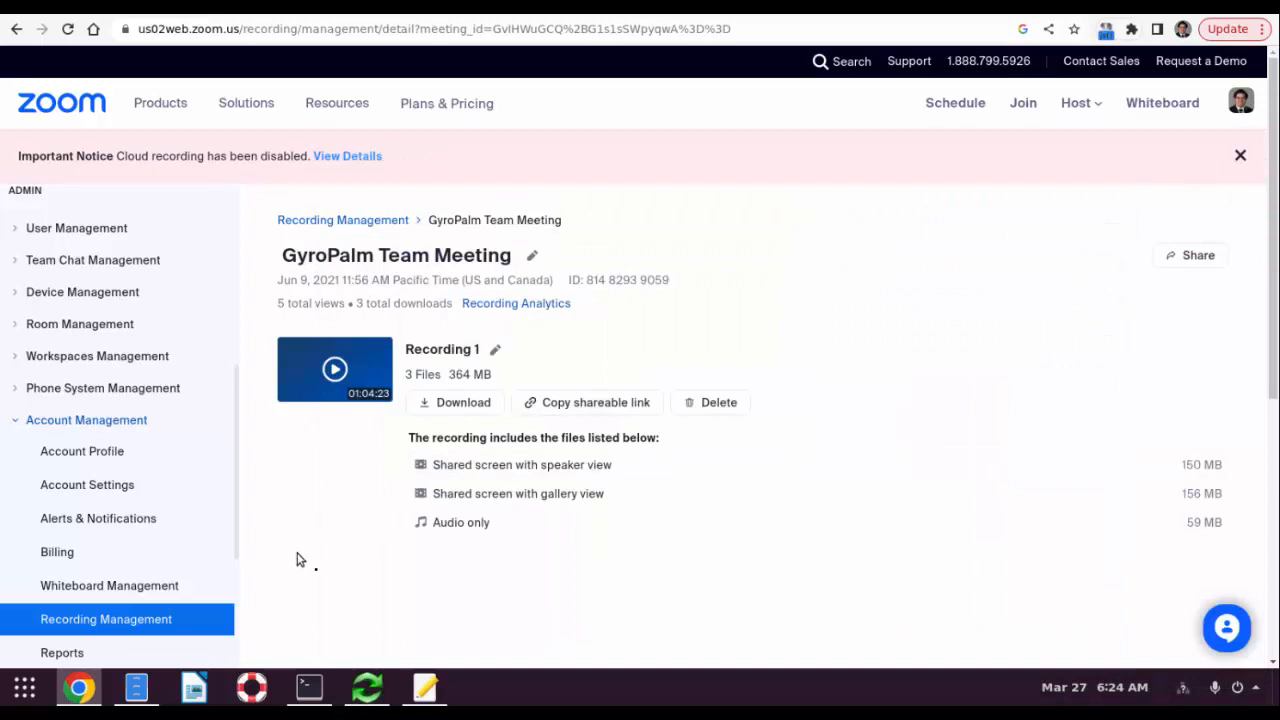
click(424, 688)
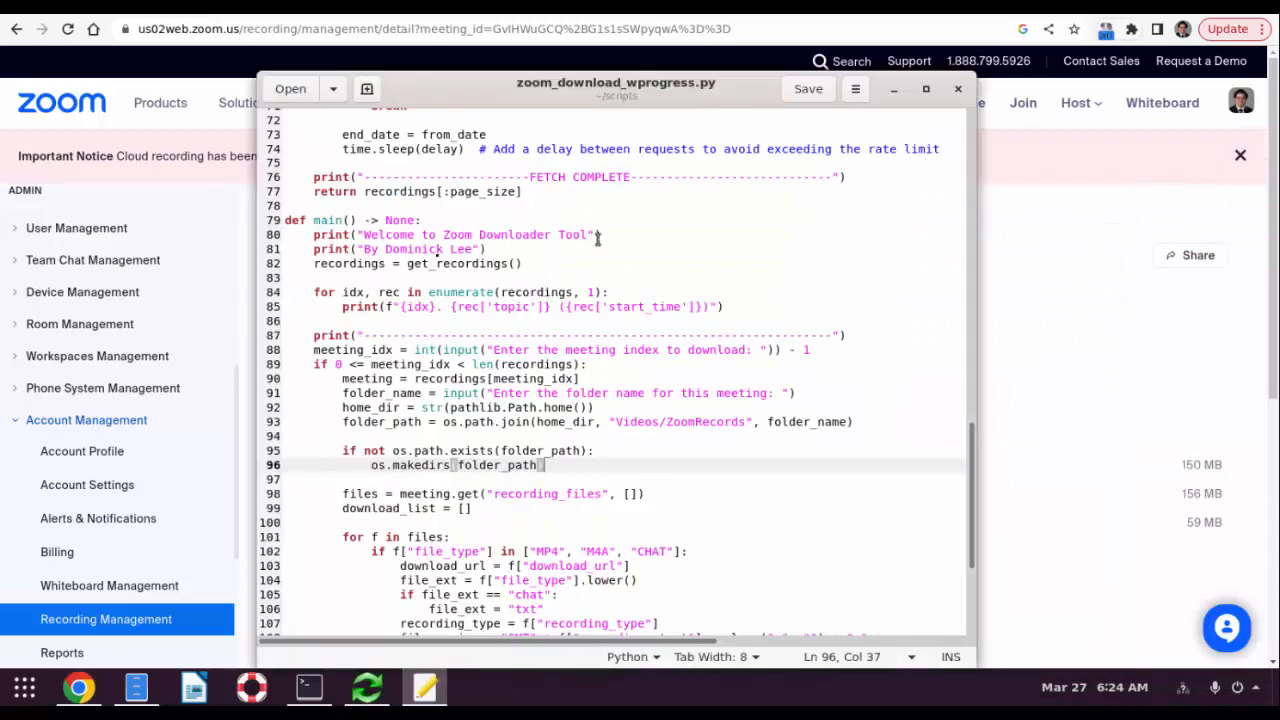
mouse_move(624, 248)
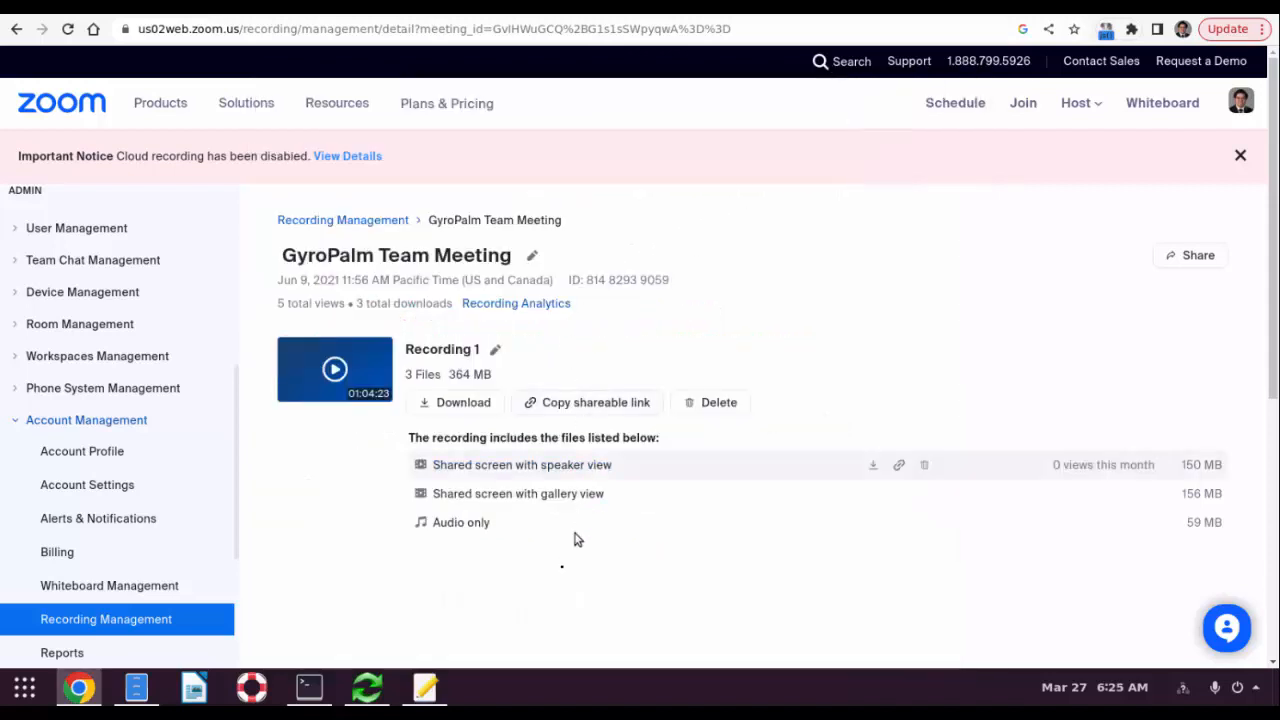
mouse_move(558, 590)
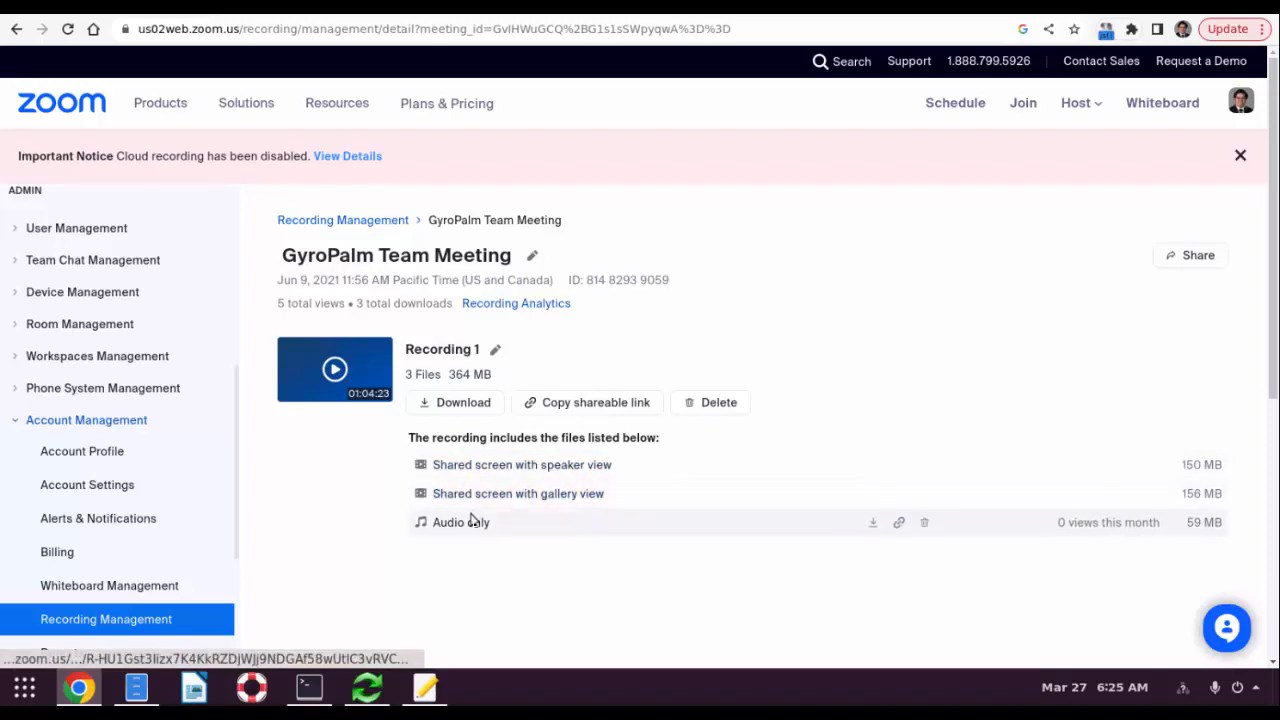
mouse_move(352, 596)
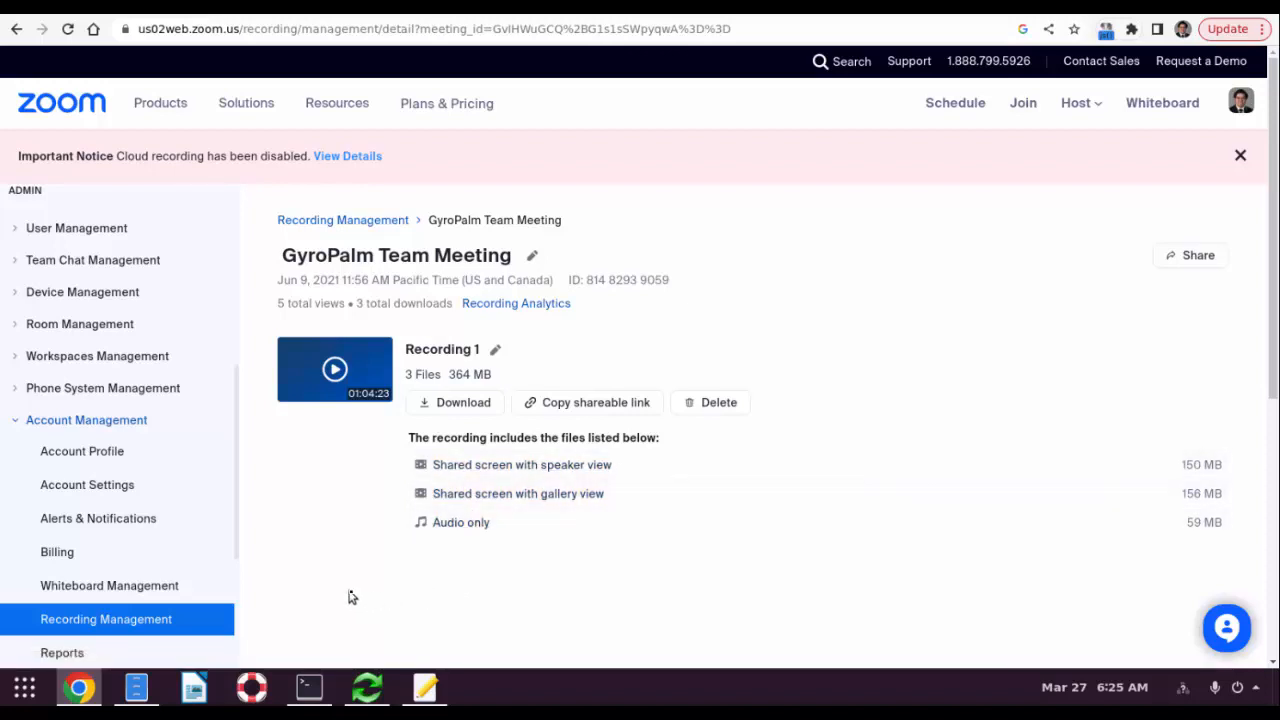
mouse_move(328, 570)
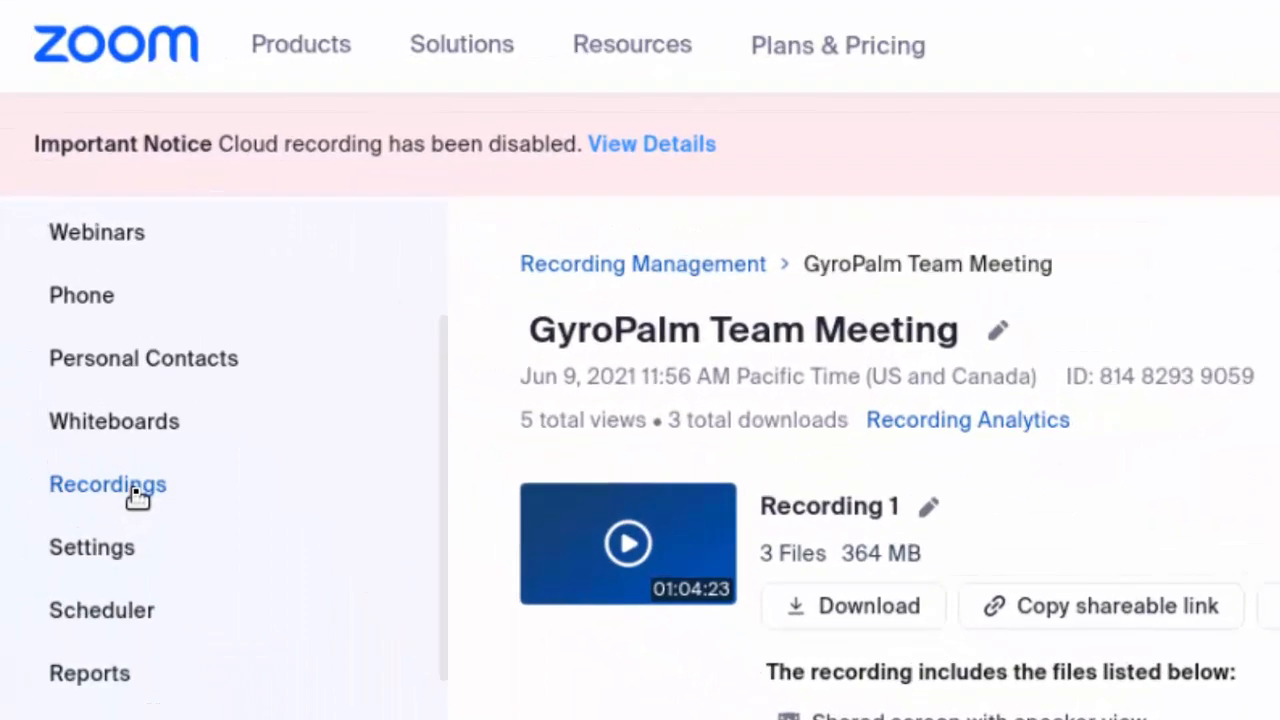
Step: Reopen GyroPalm Team Meeting from the Cloud Recordings list, then bring up the terminal
click(108, 484)
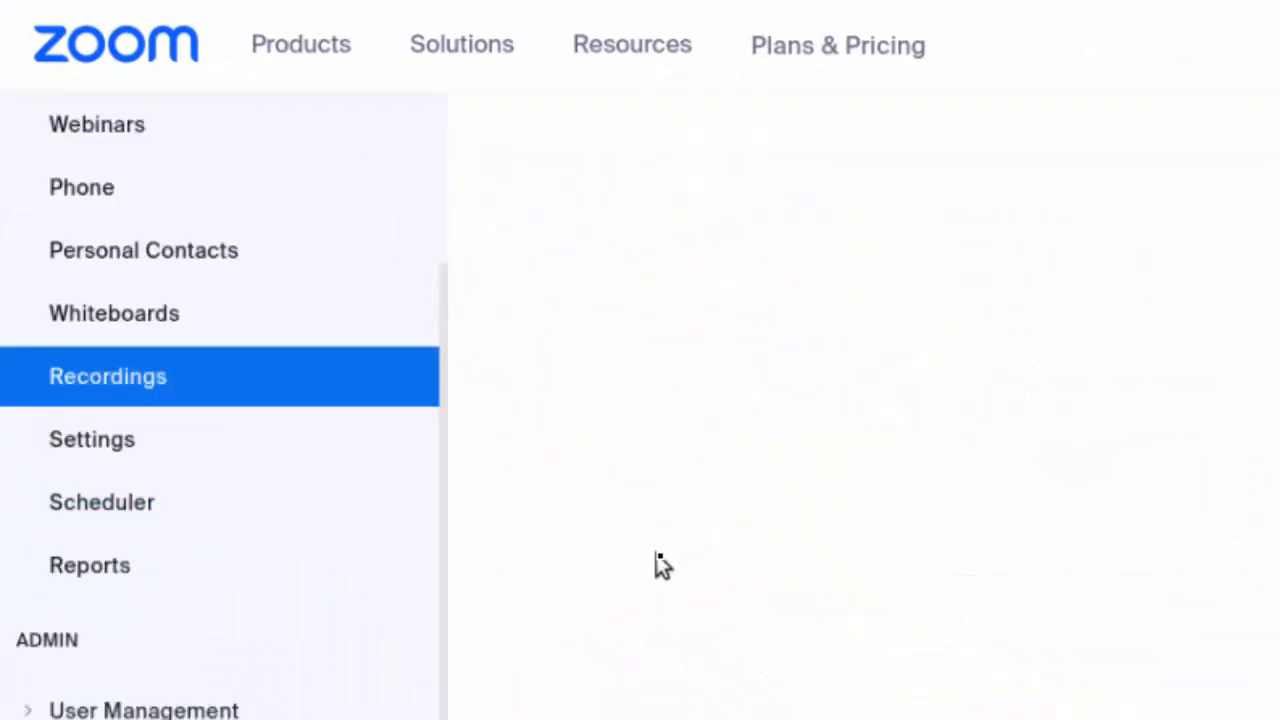
click(108, 376)
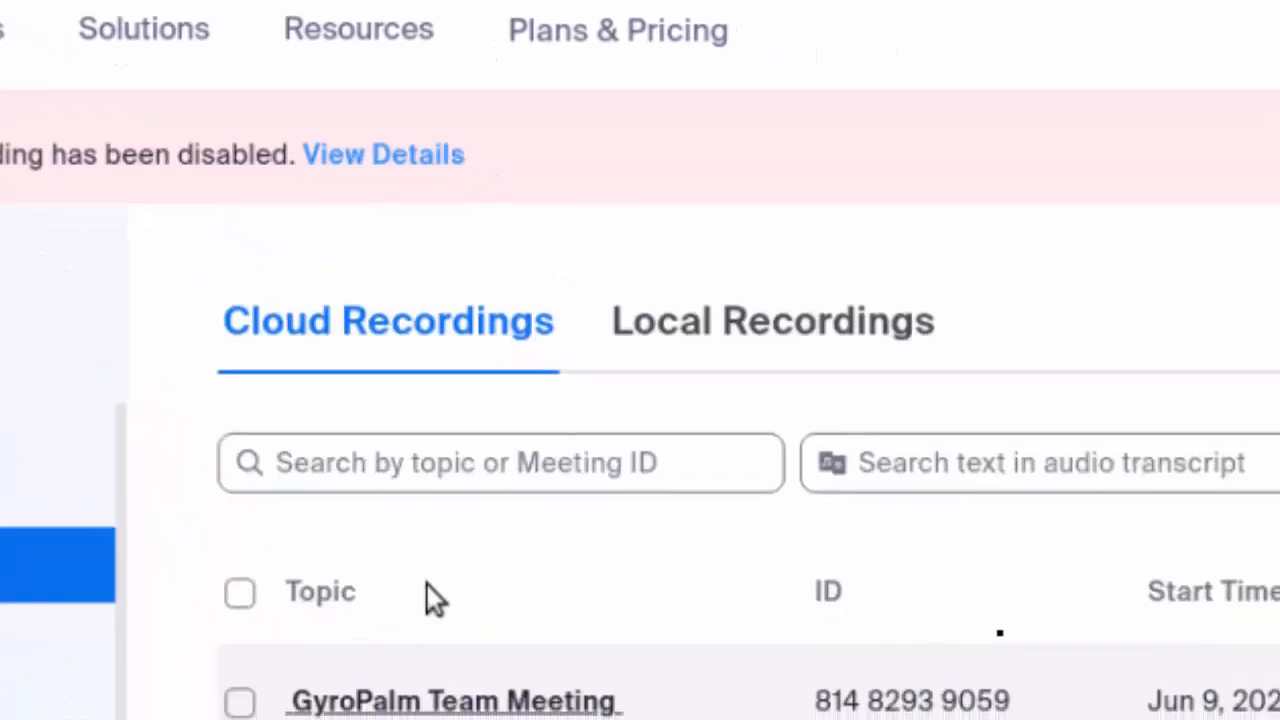
scroll(down, 3)
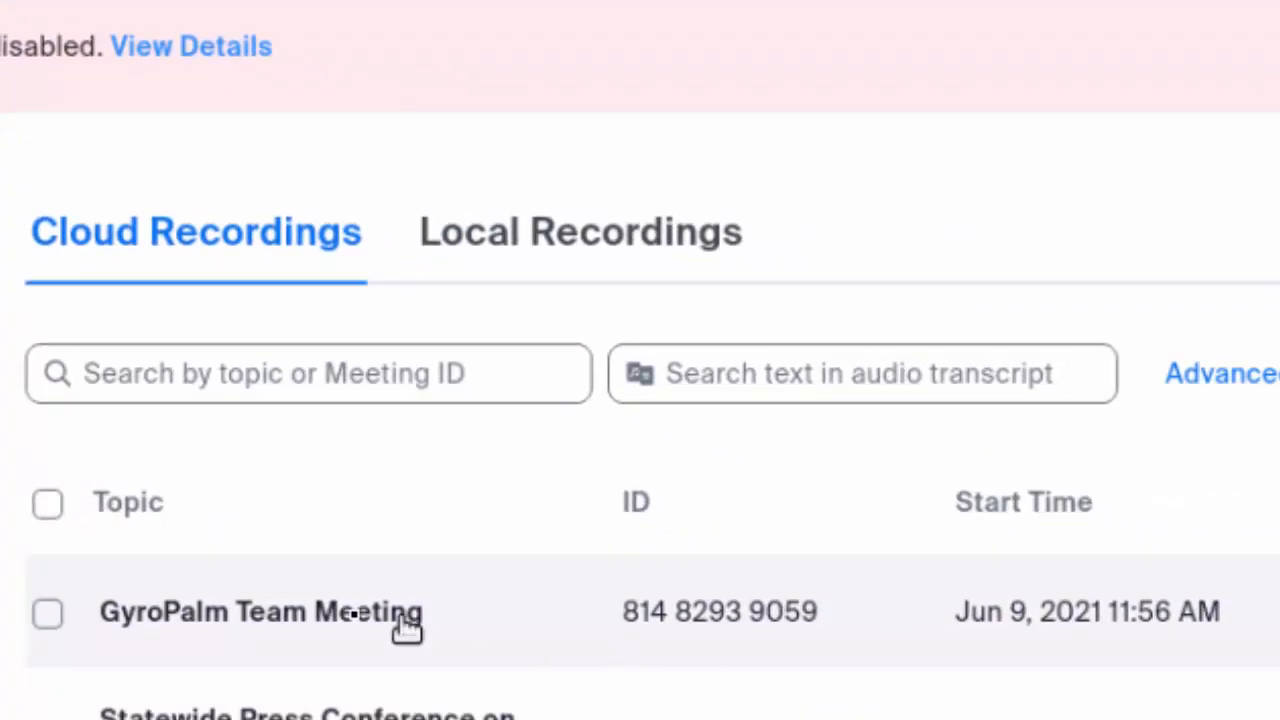
click(260, 612)
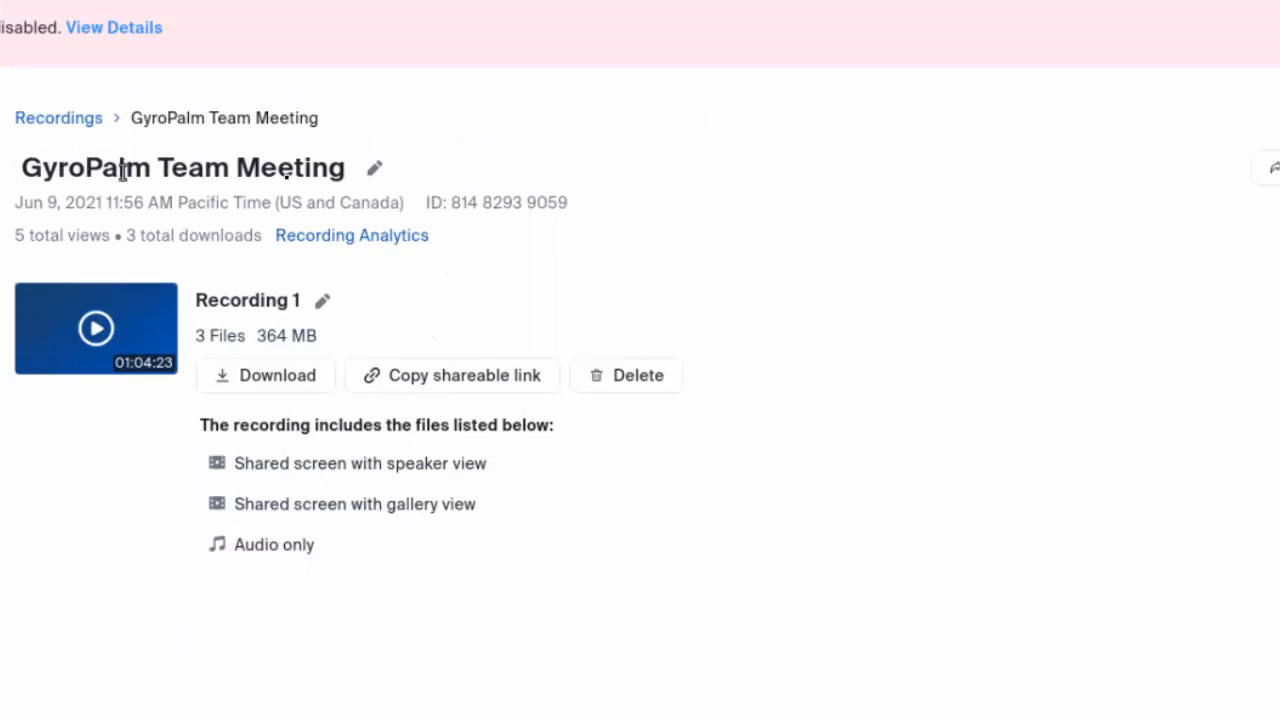
click(346, 692)
text(c)
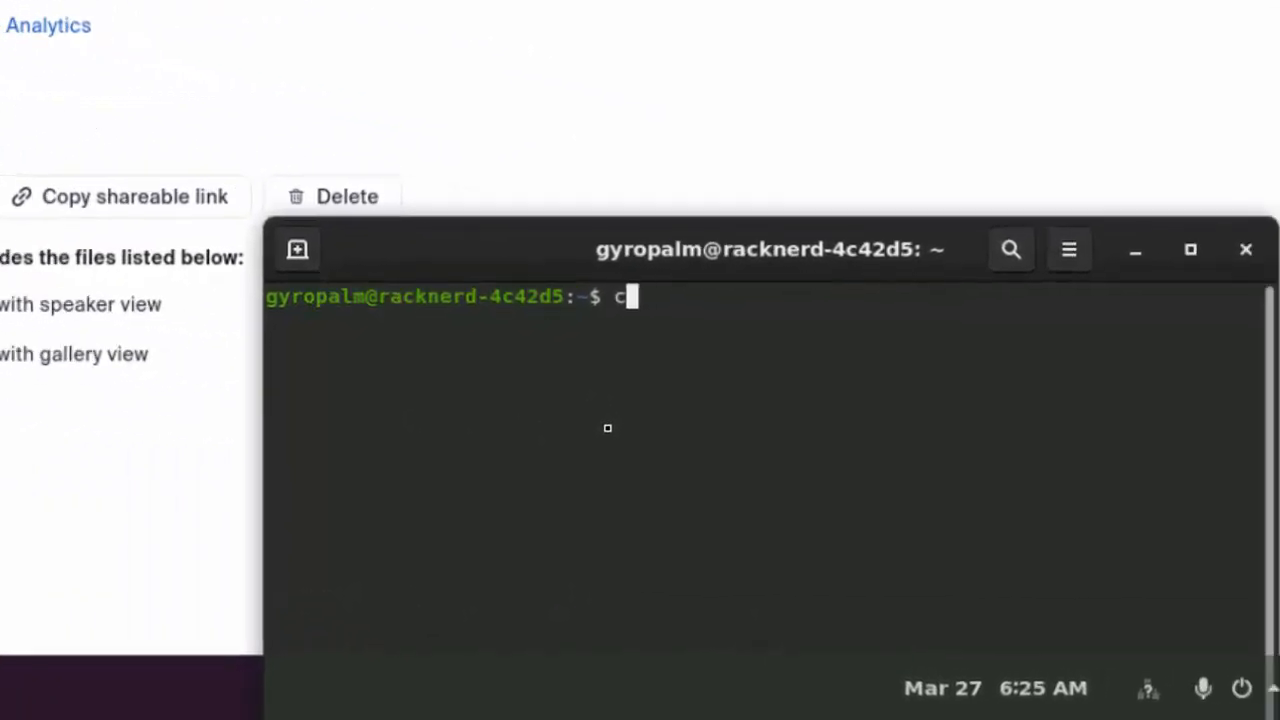
Step: Run python3 zoom_download_wprogress.py from the scripts folder with 3 years to fetch the meeting list
text(d scripts)
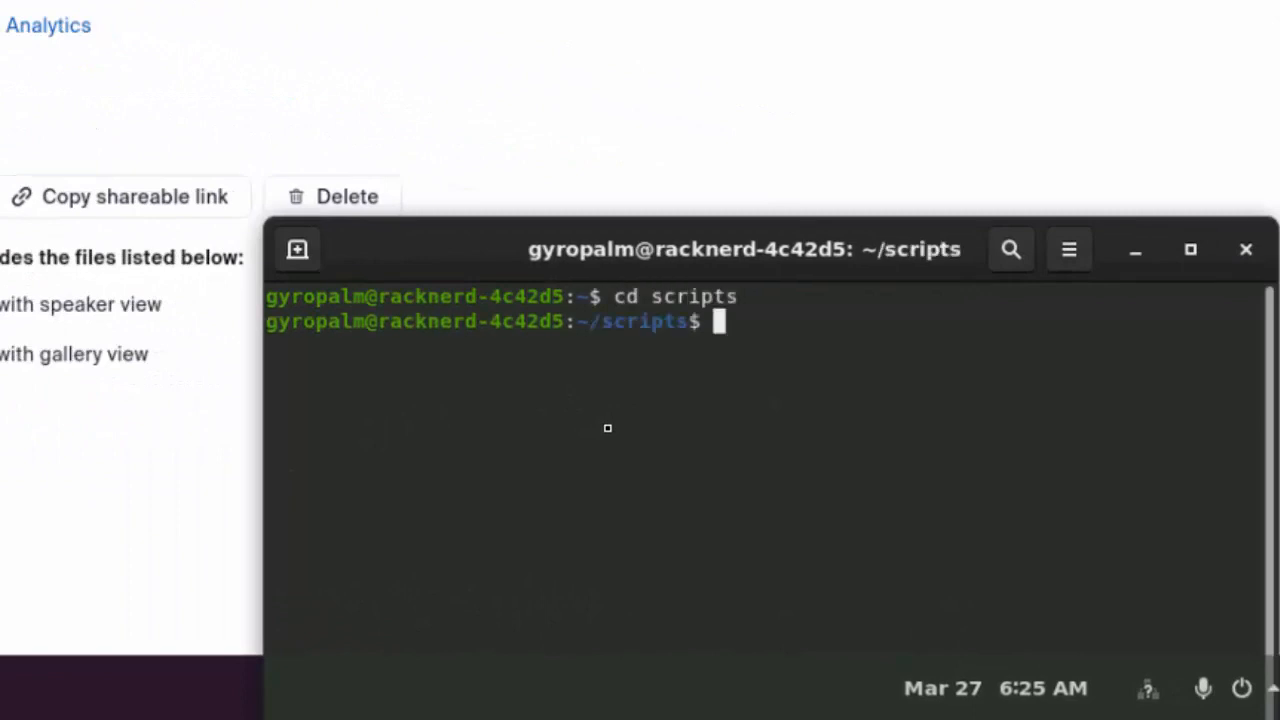
text(ls)
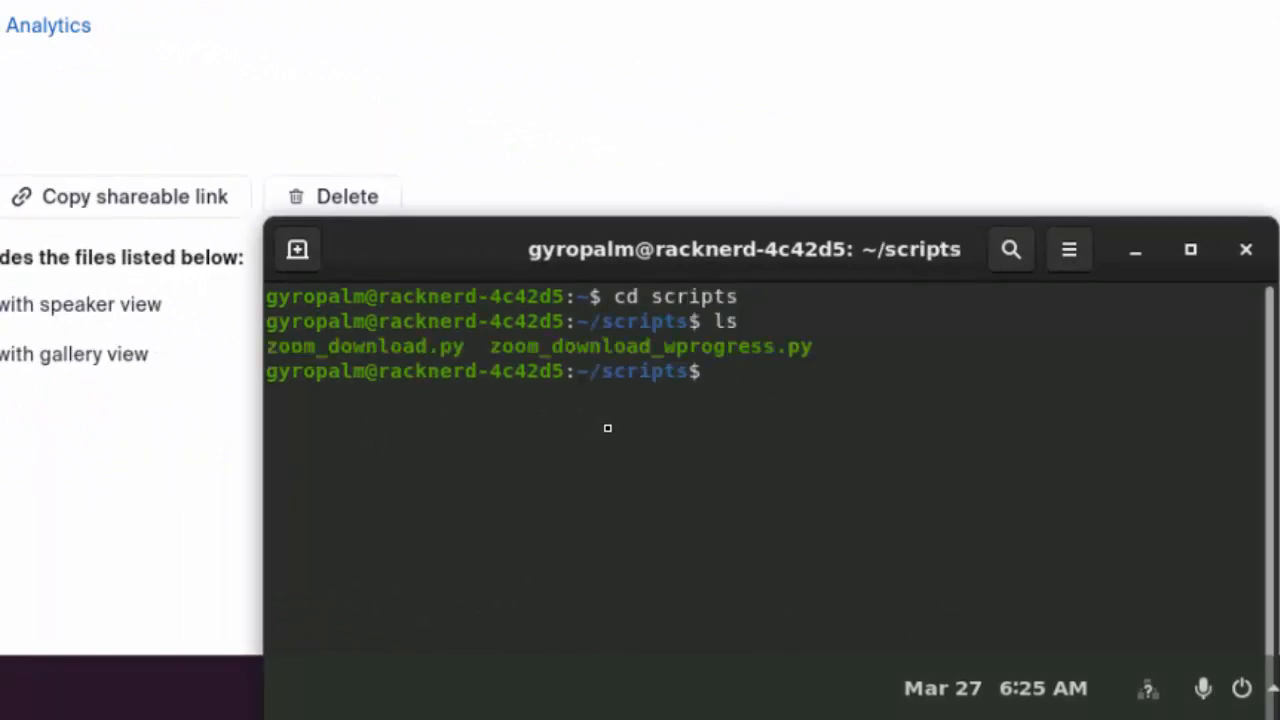
text(python3)
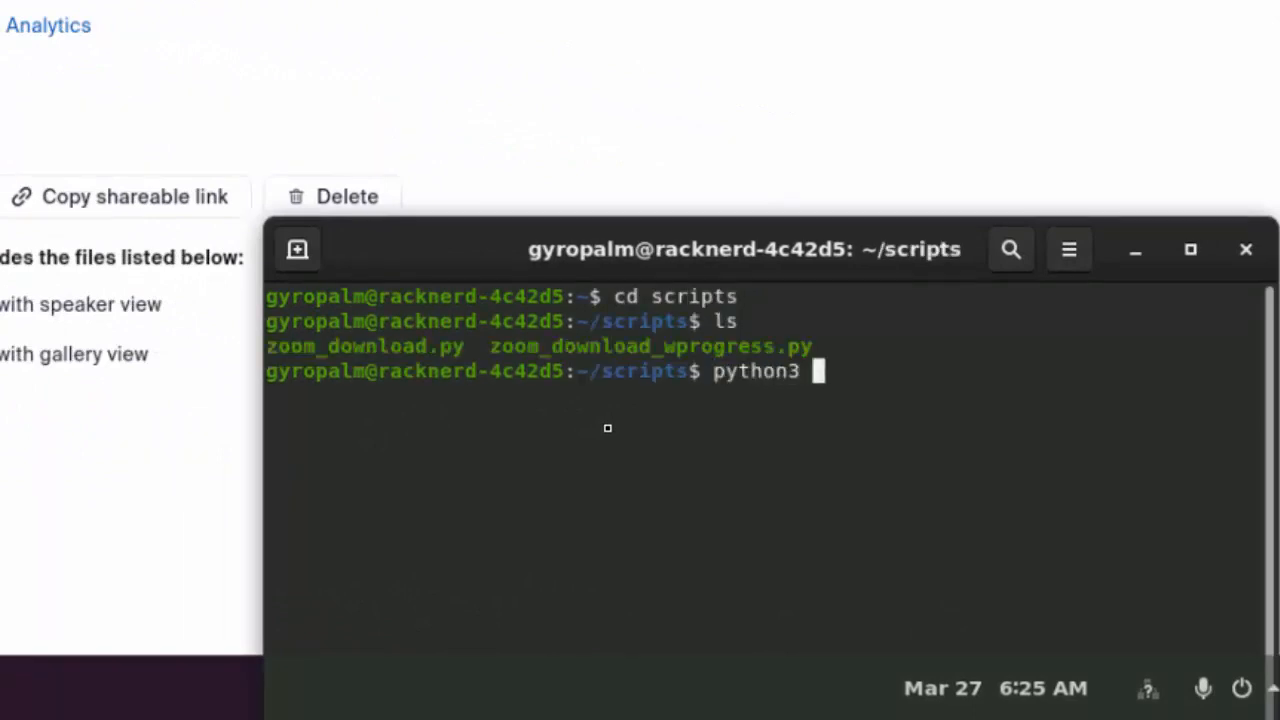
text(zoom_downloa)
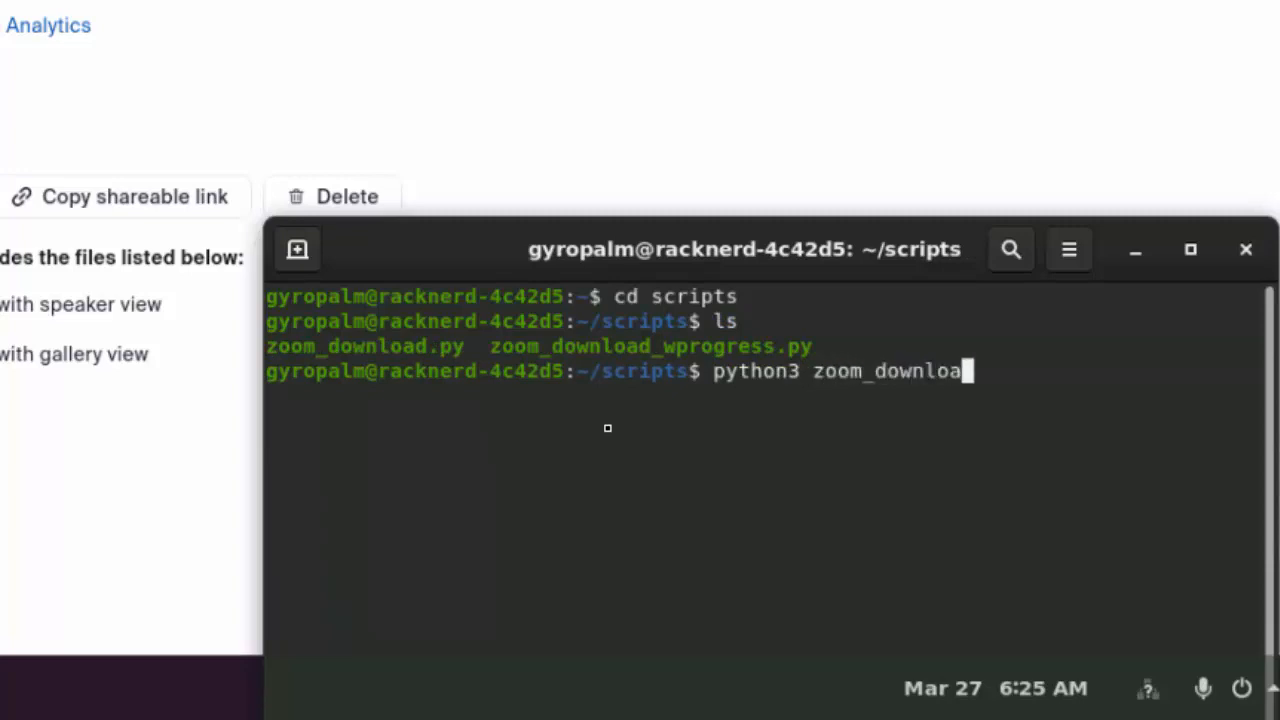
text(_wprogra)
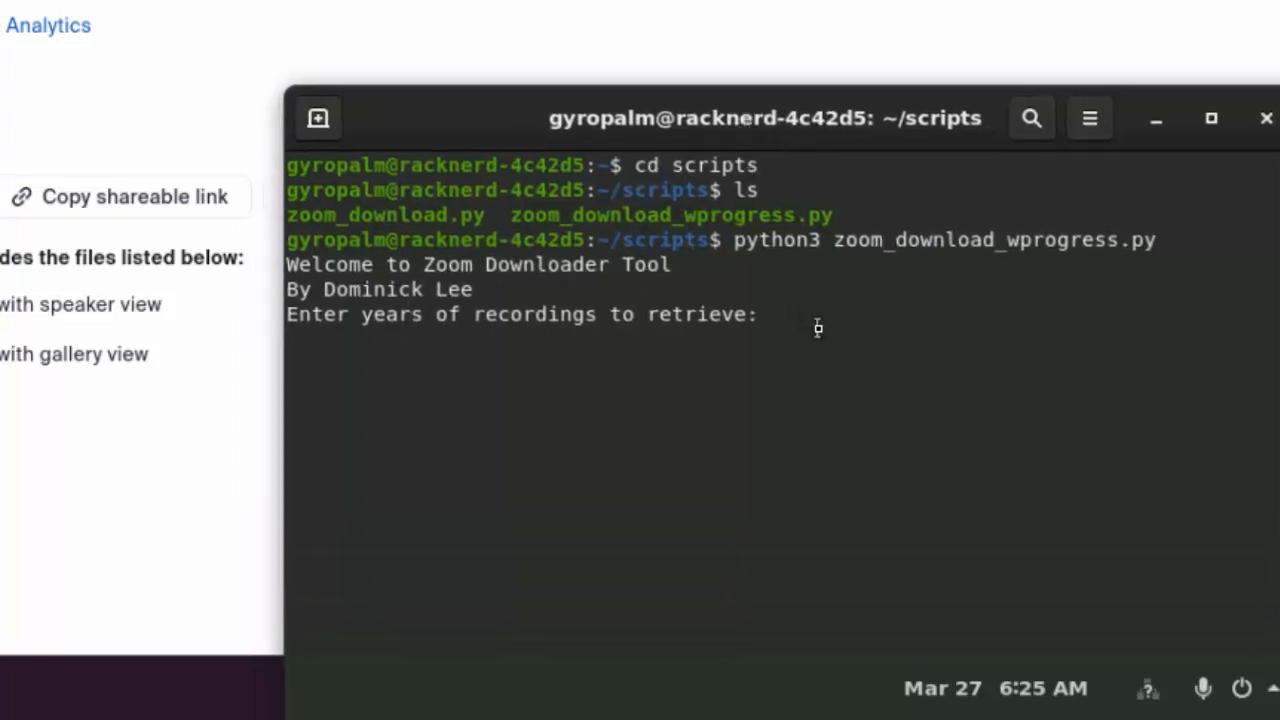
text(3)
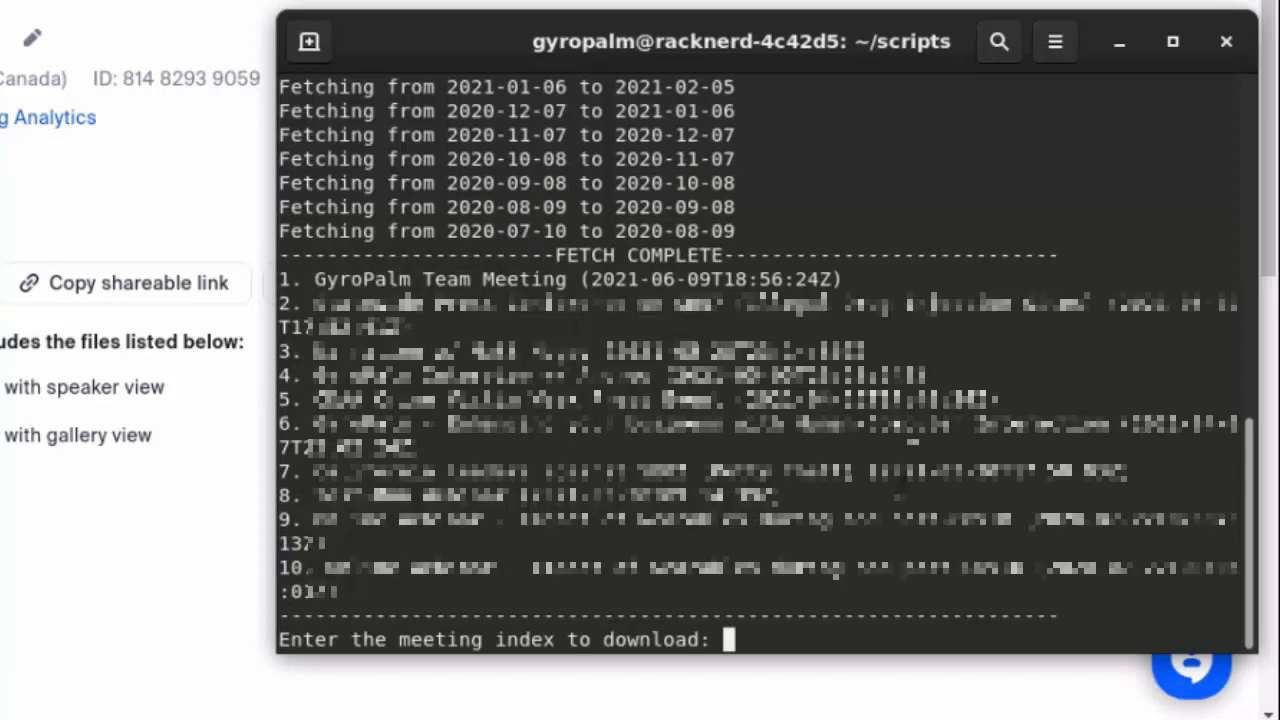
mouse_move(880, 272)
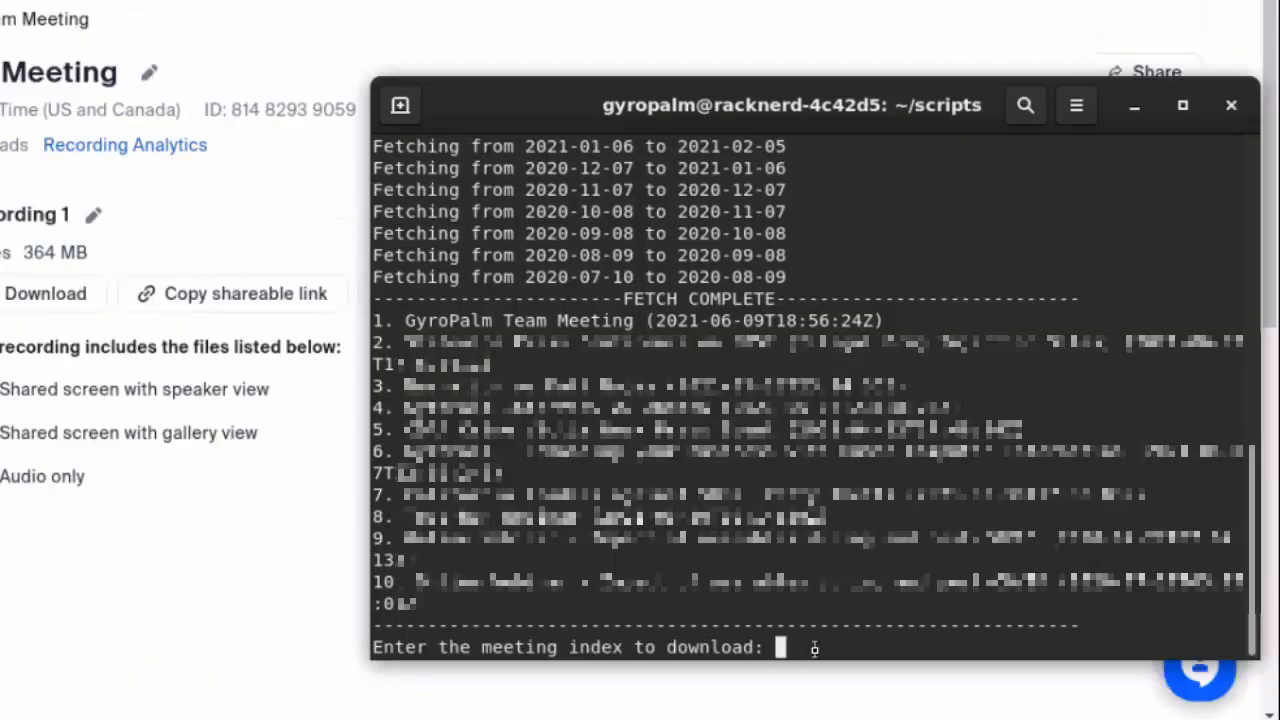
Step: Choose meeting index 1 and name its folder 6-9-2021 GyroPalm Team Meeting
text(1)
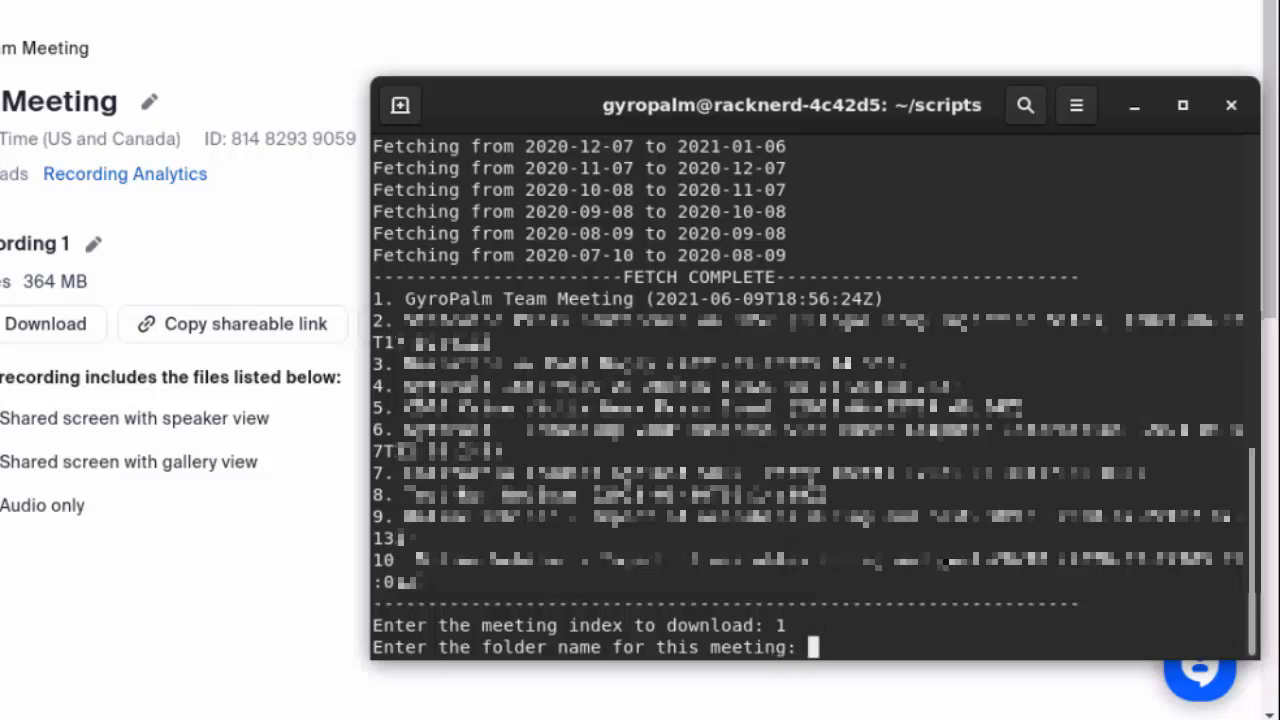
text(6-)
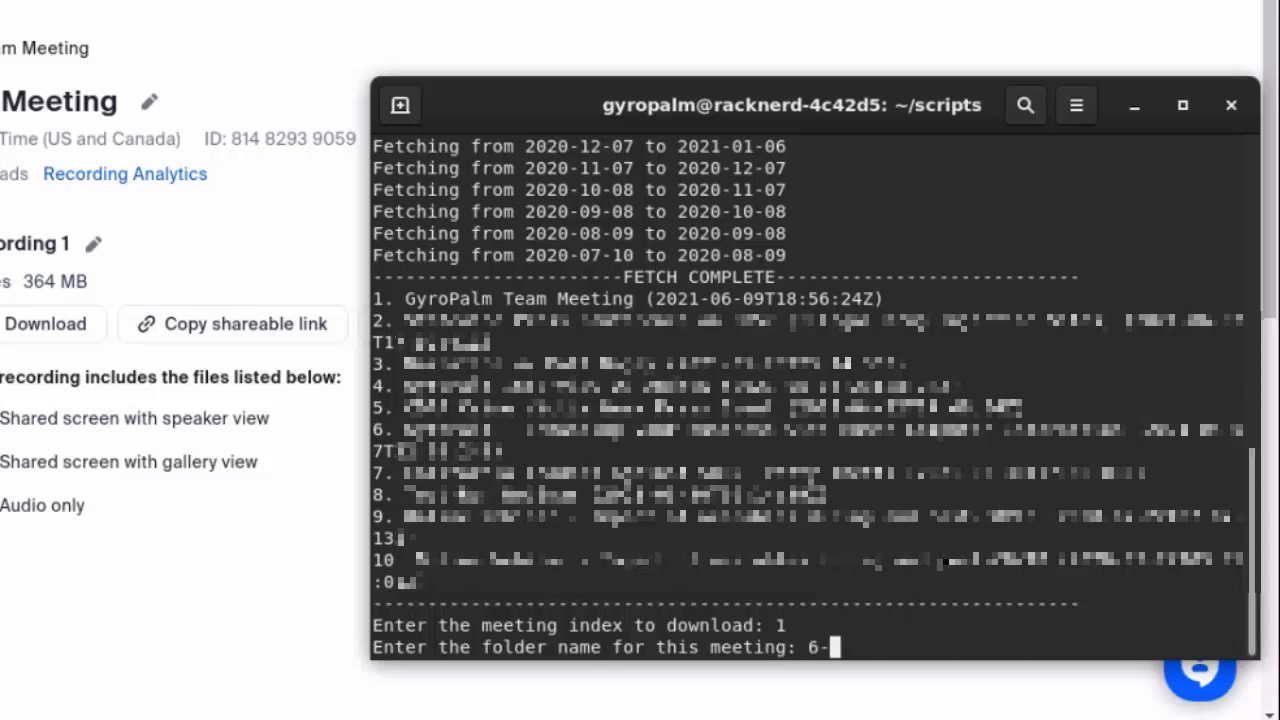
text(9-)
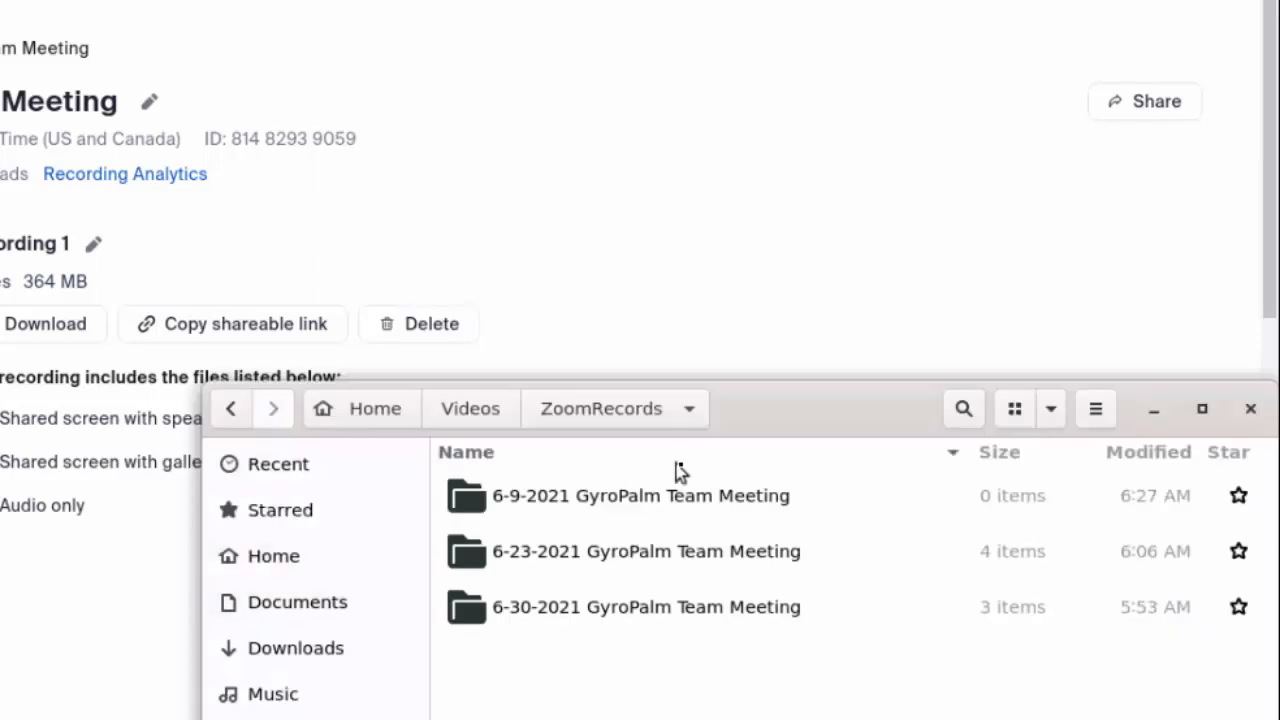
Step: Inspect the audio-only, gallery-view and speaker-view files inside 6-9-2021 GyroPalm Team Meeting
double_click(640, 496)
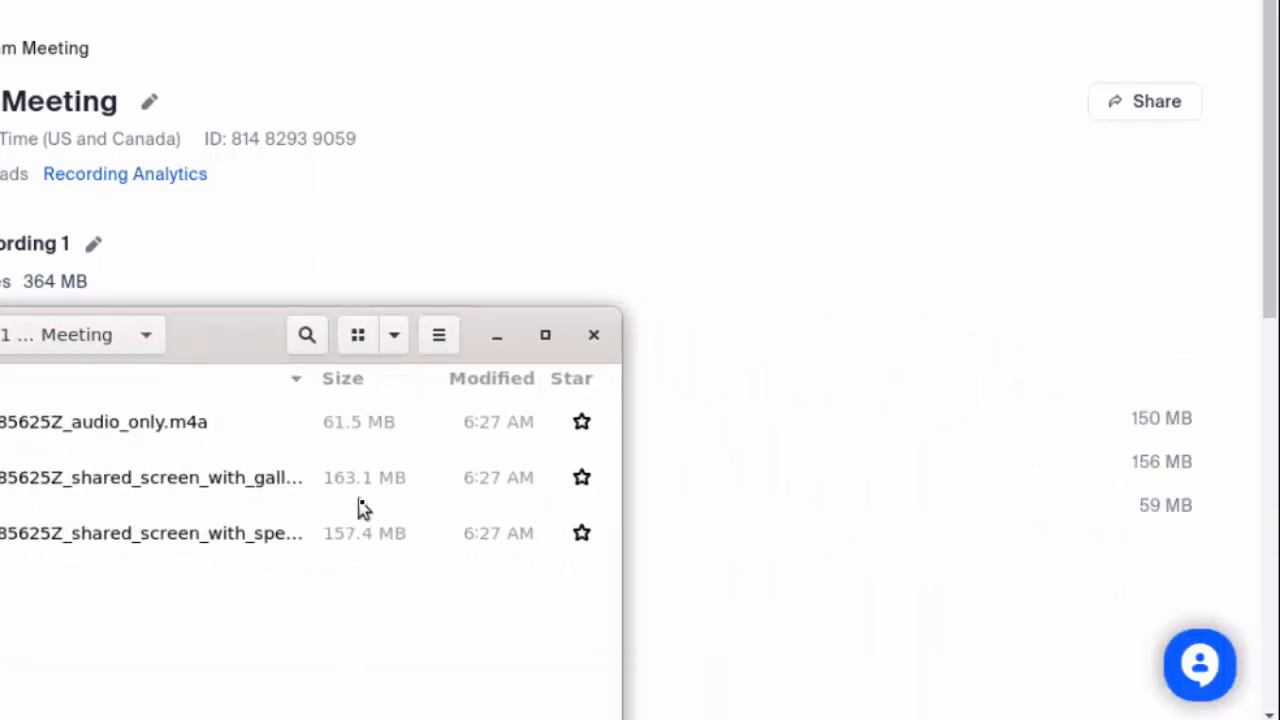
mouse_move(362, 492)
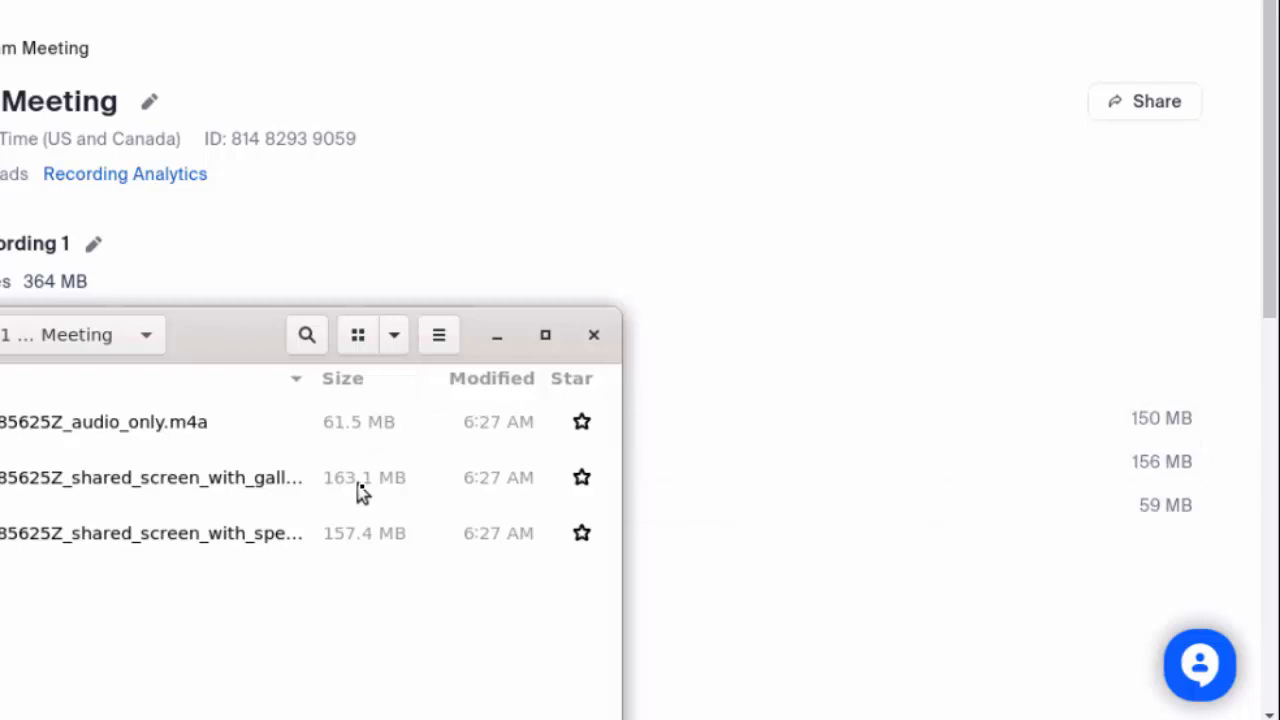
mouse_move(810, 488)
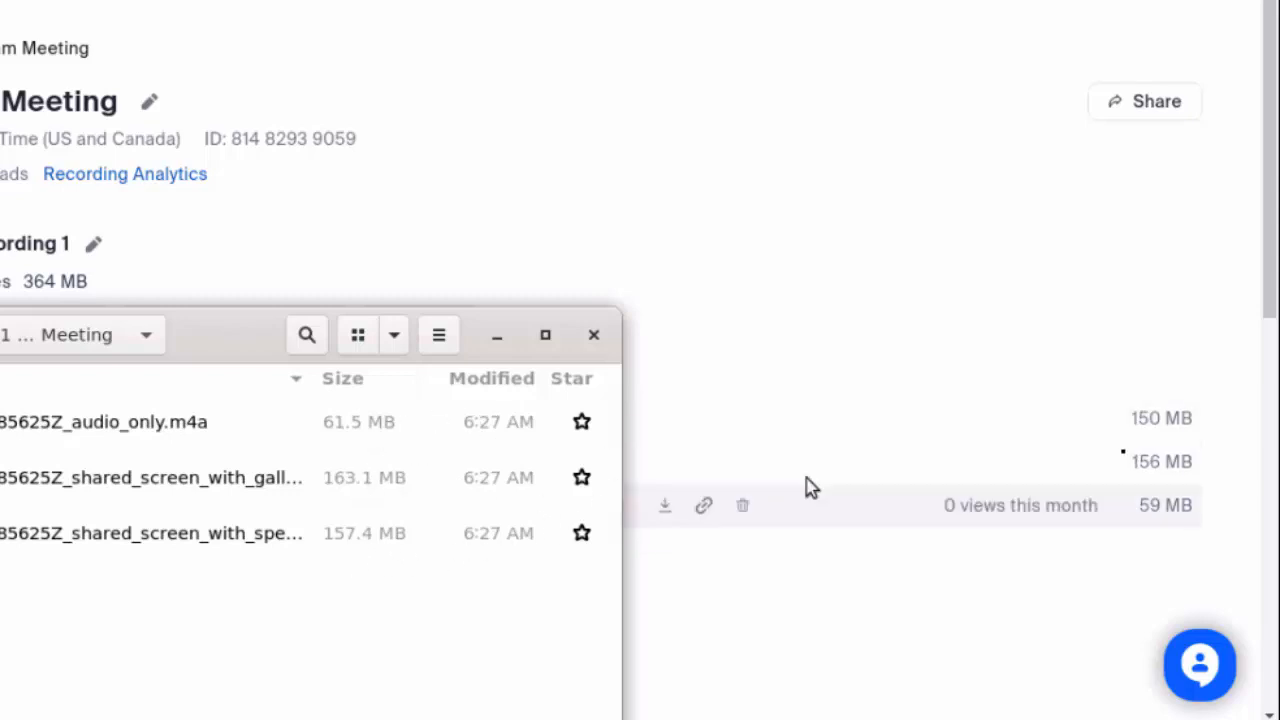
mouse_move(82, 550)
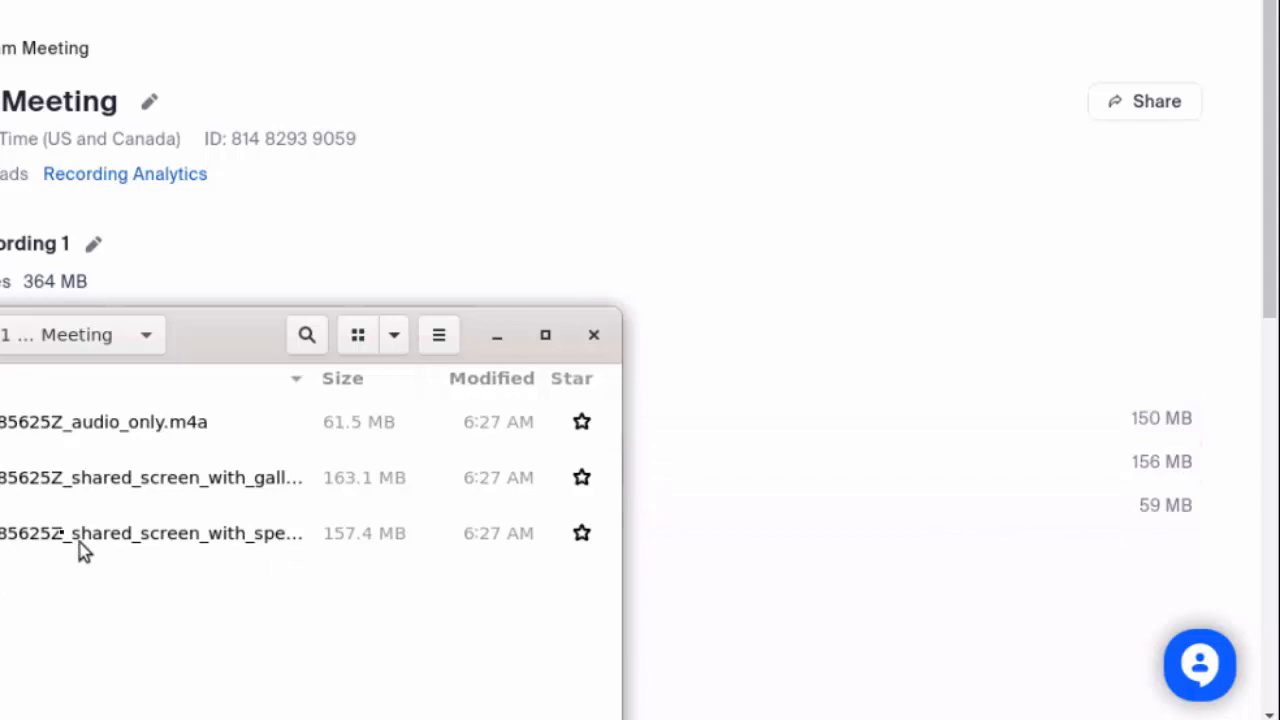
right_click(150, 476)
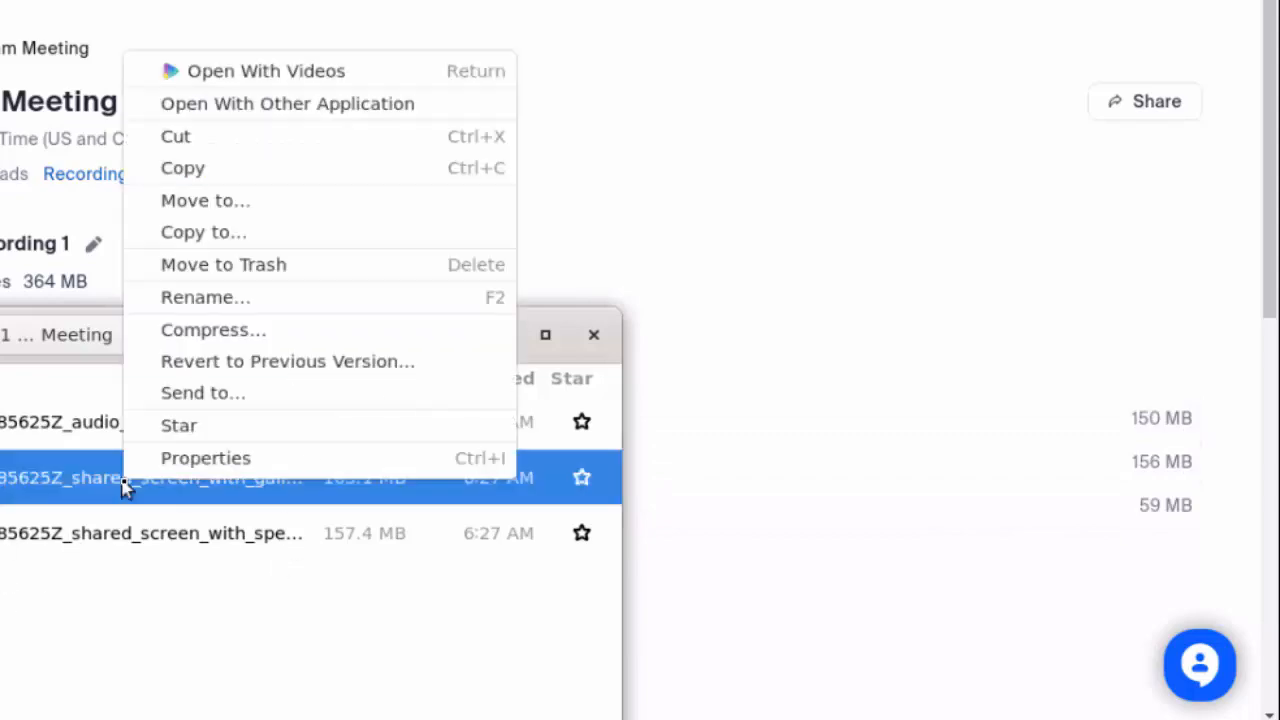
click(288, 104)
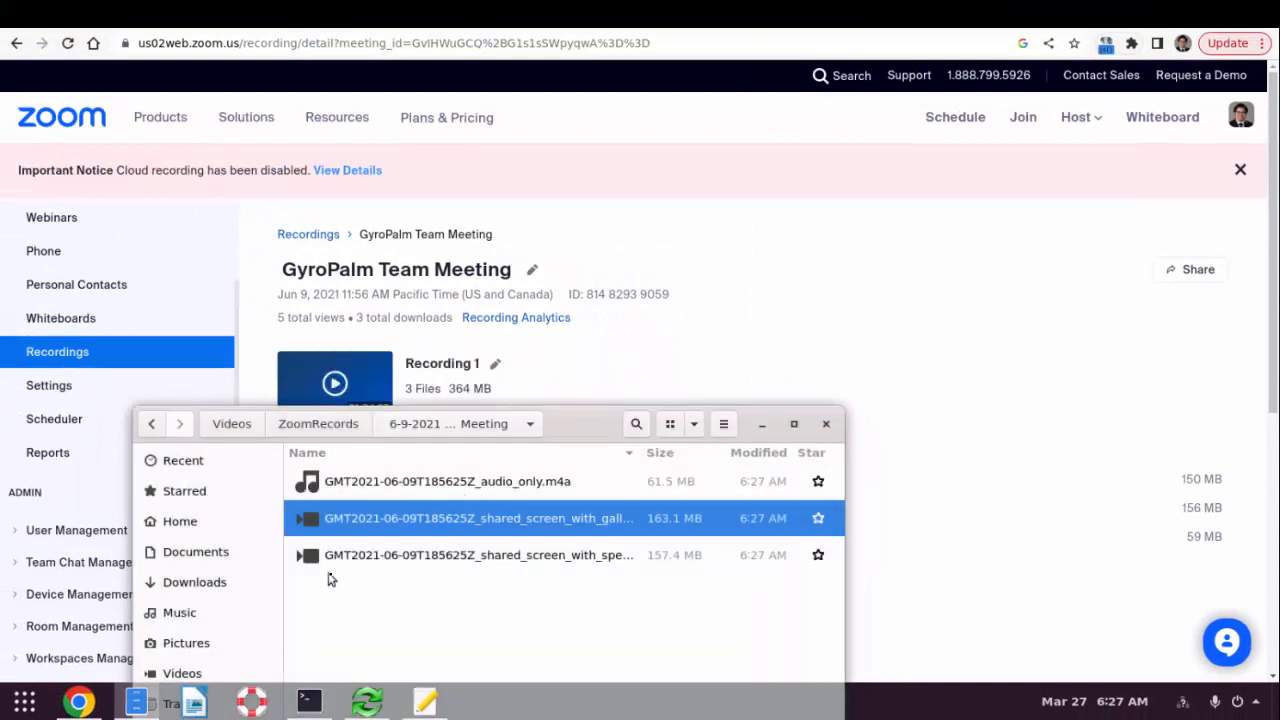
double_click(476, 518)
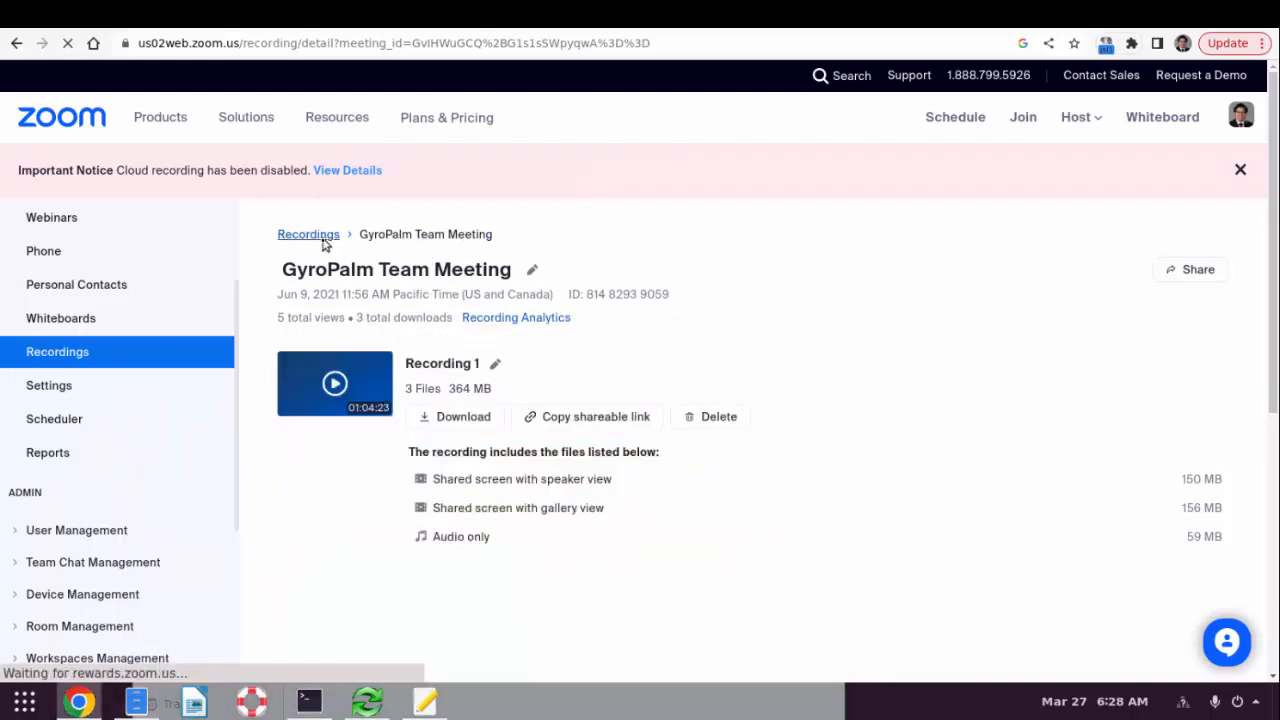
Step: Return to the Recordings list and launch the FreeFileSync sync of the meeting folder to Google Drive
click(308, 234)
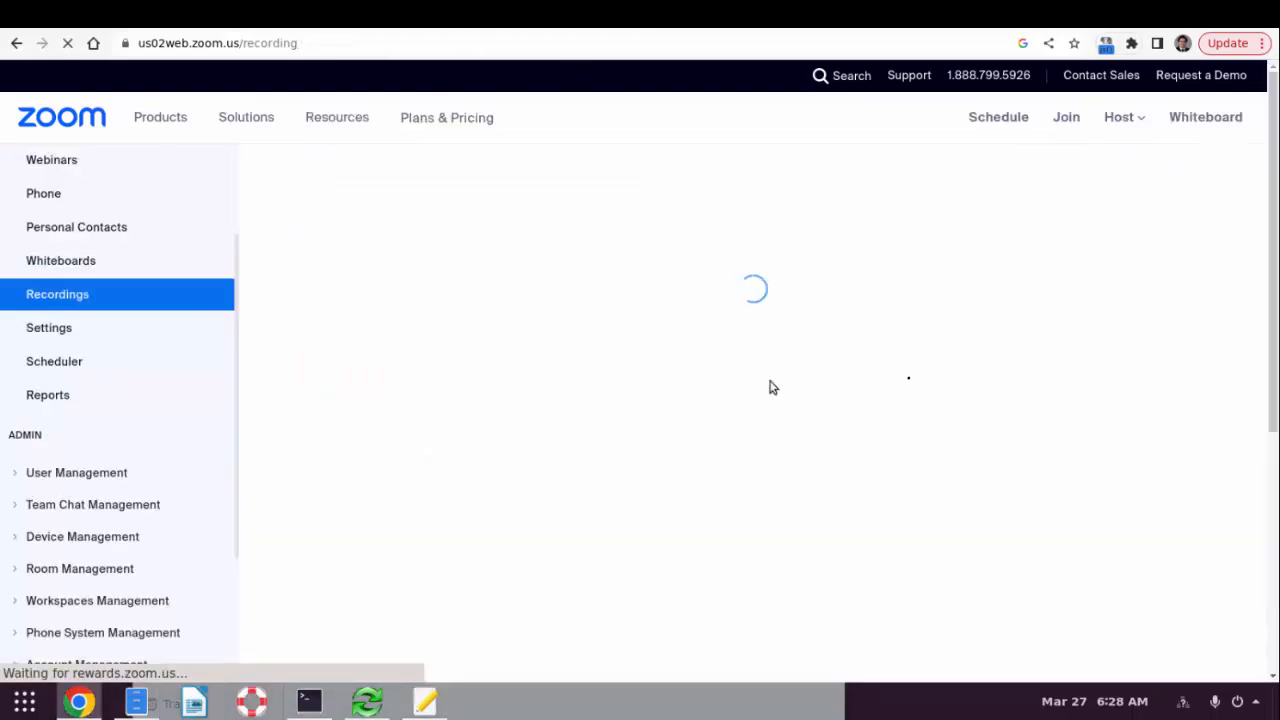
mouse_move(872, 410)
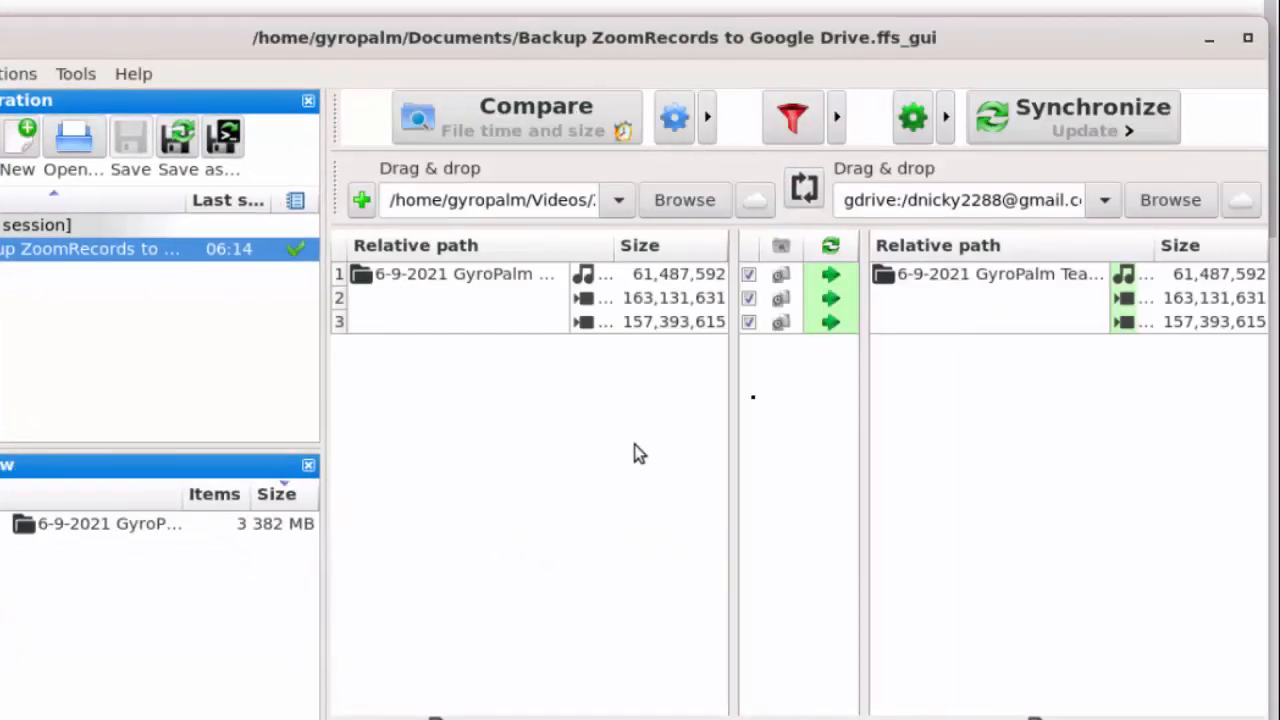
click(1072, 116)
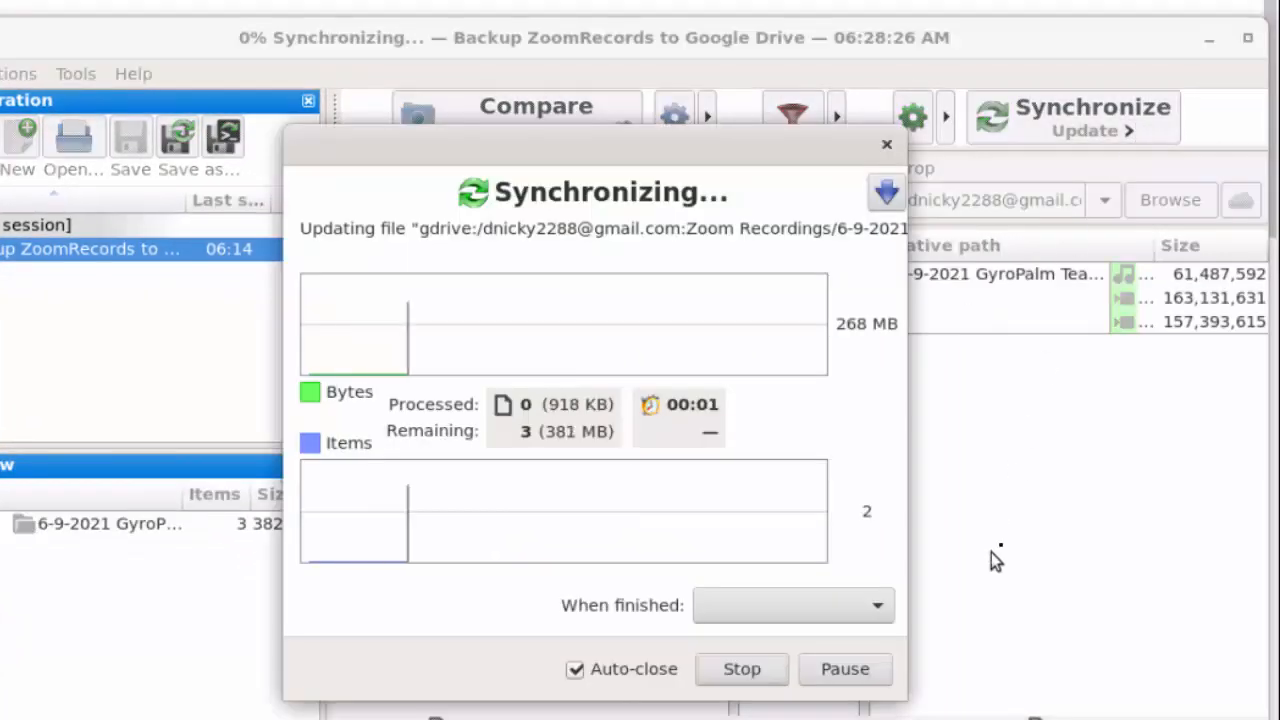